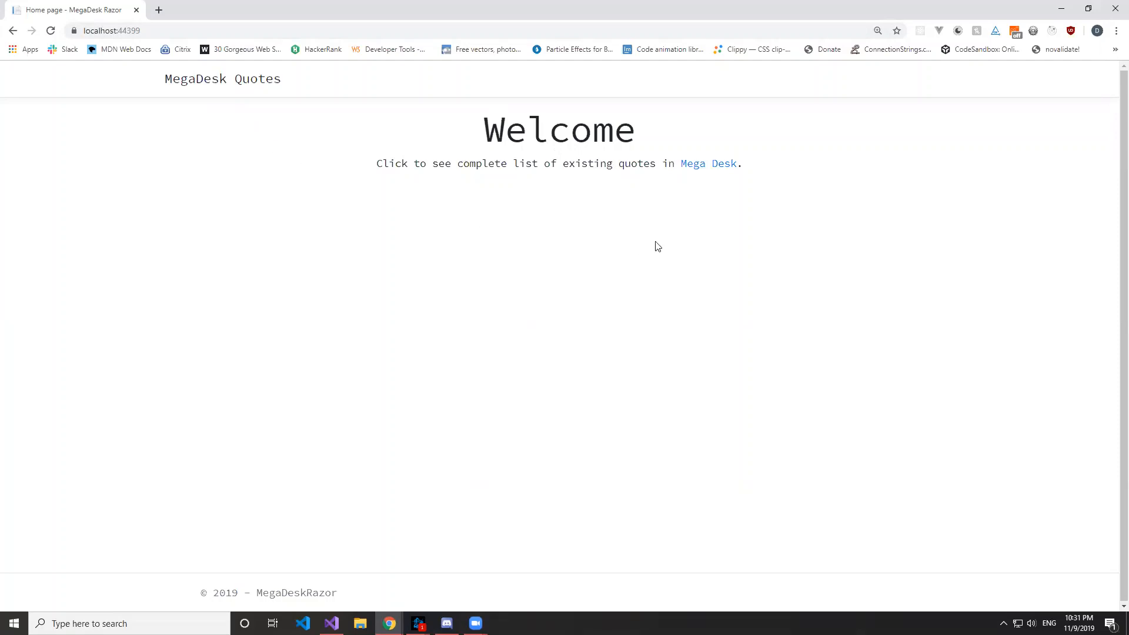
Go from the welcome page to the DeskQuotes index listing all existing quotes.
click(708, 164)
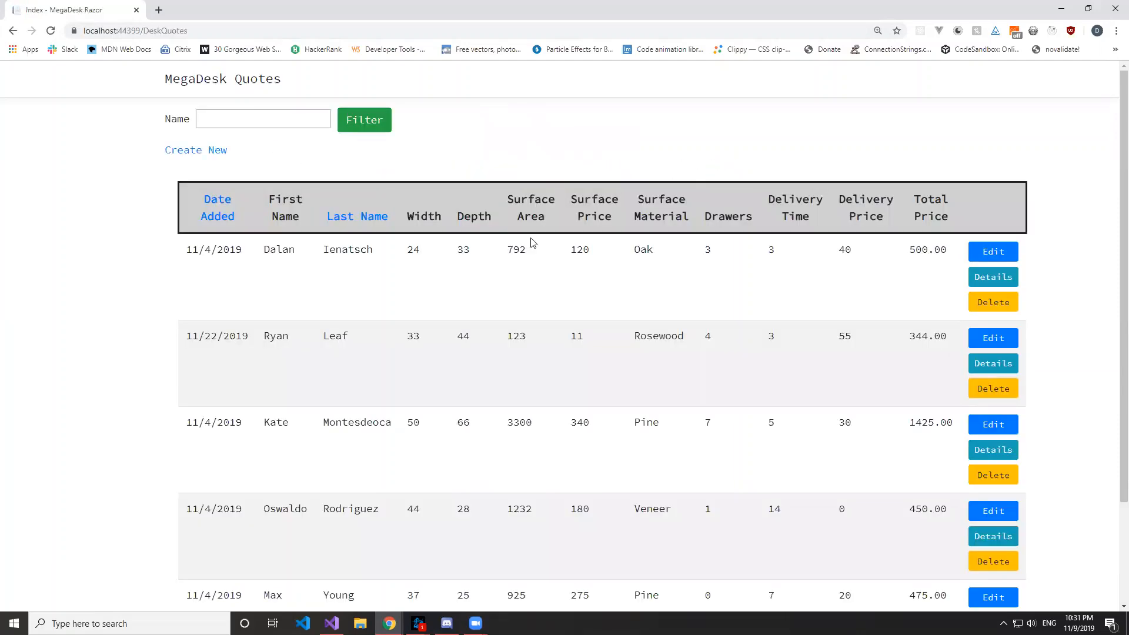
mouse_move(685, 275)
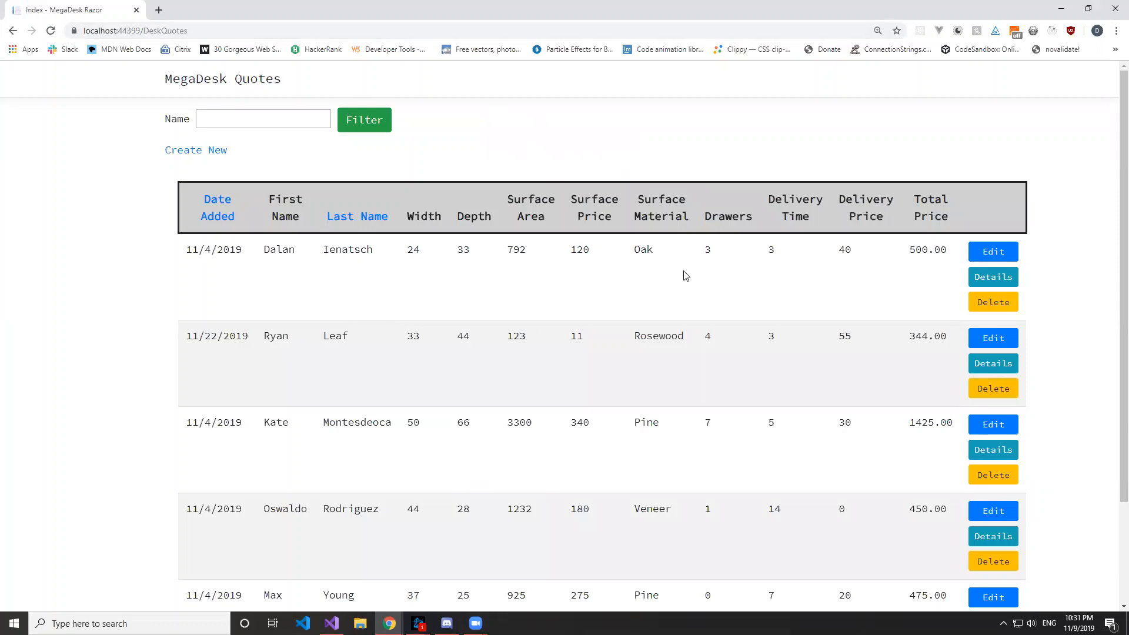
scroll(down, 3)
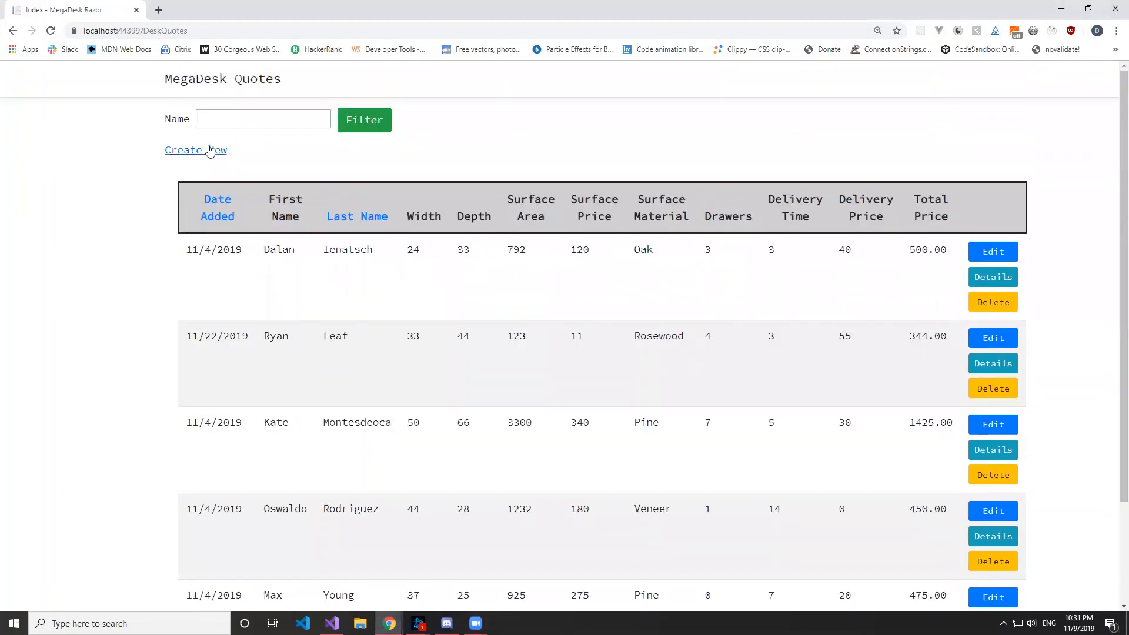
Start a new quote with customer name, width 34, depth 34 and 5 drawers.
click(195, 149)
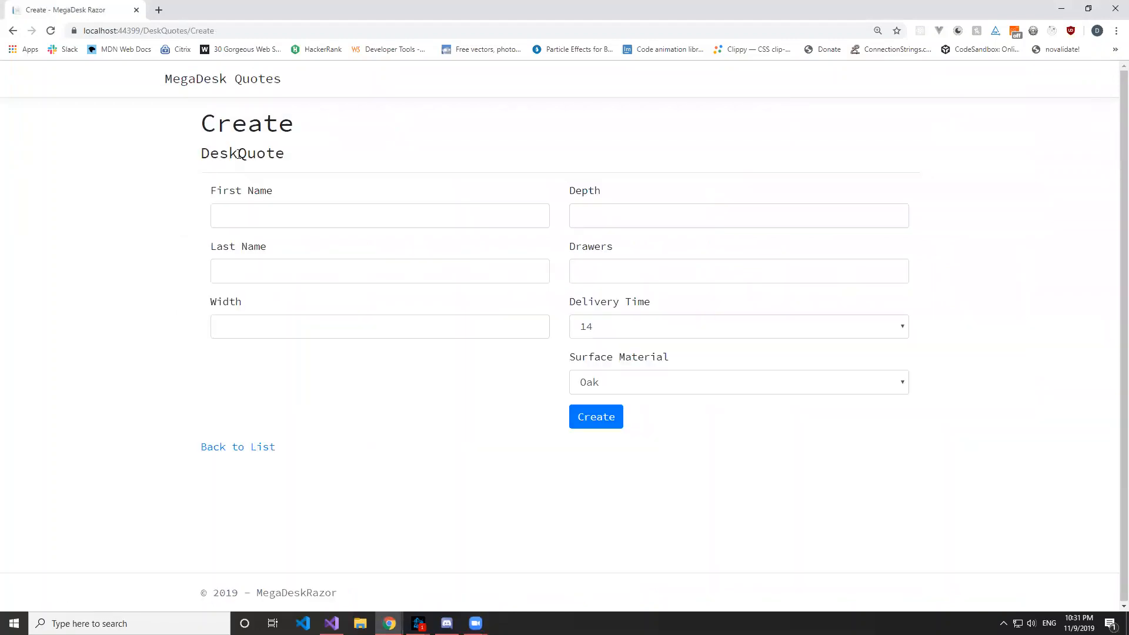
click(380, 215)
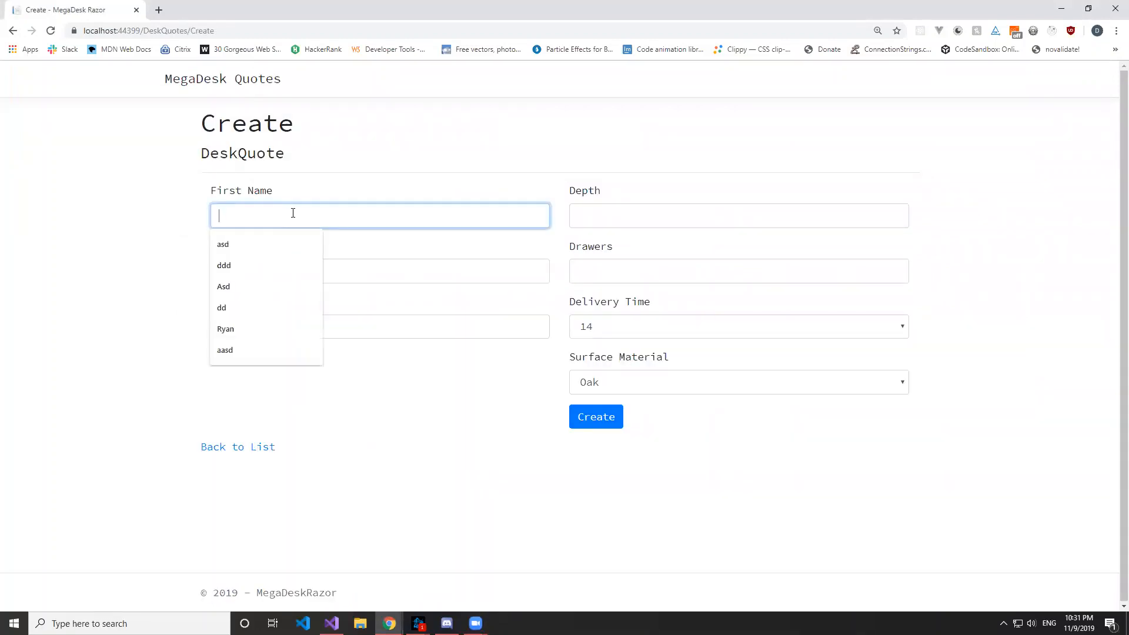
text(T)
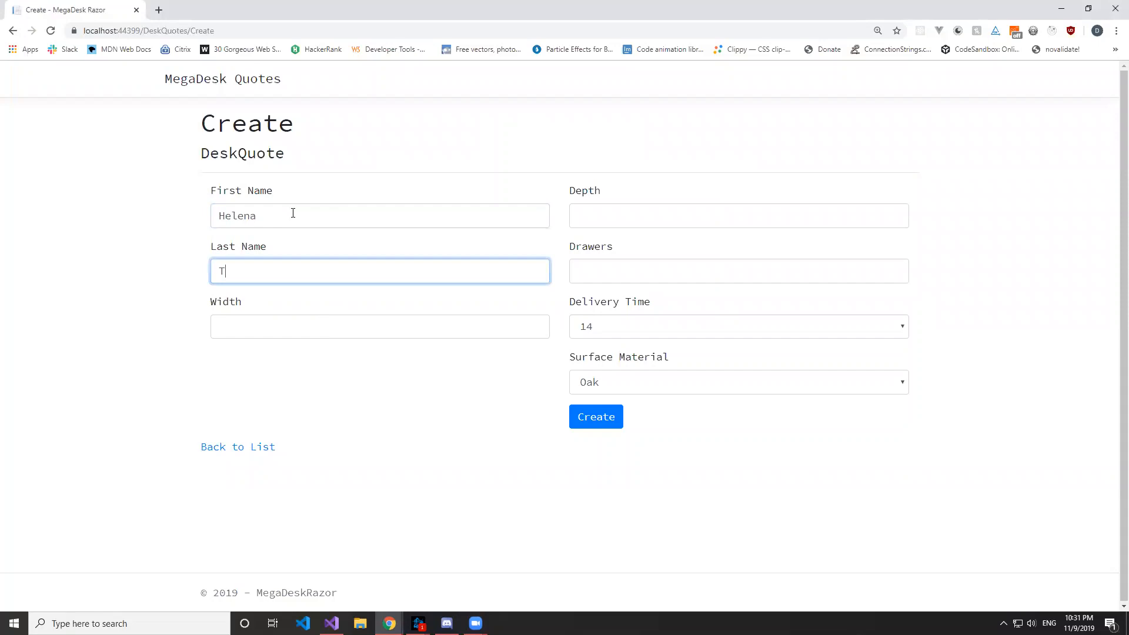
text(Williams)
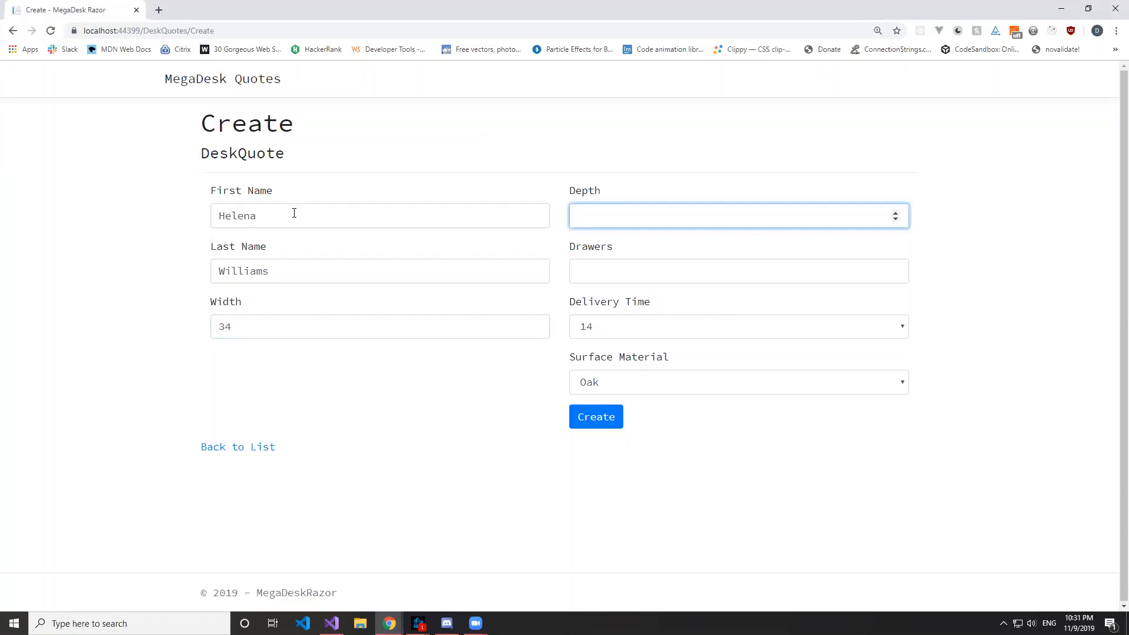
text(34)
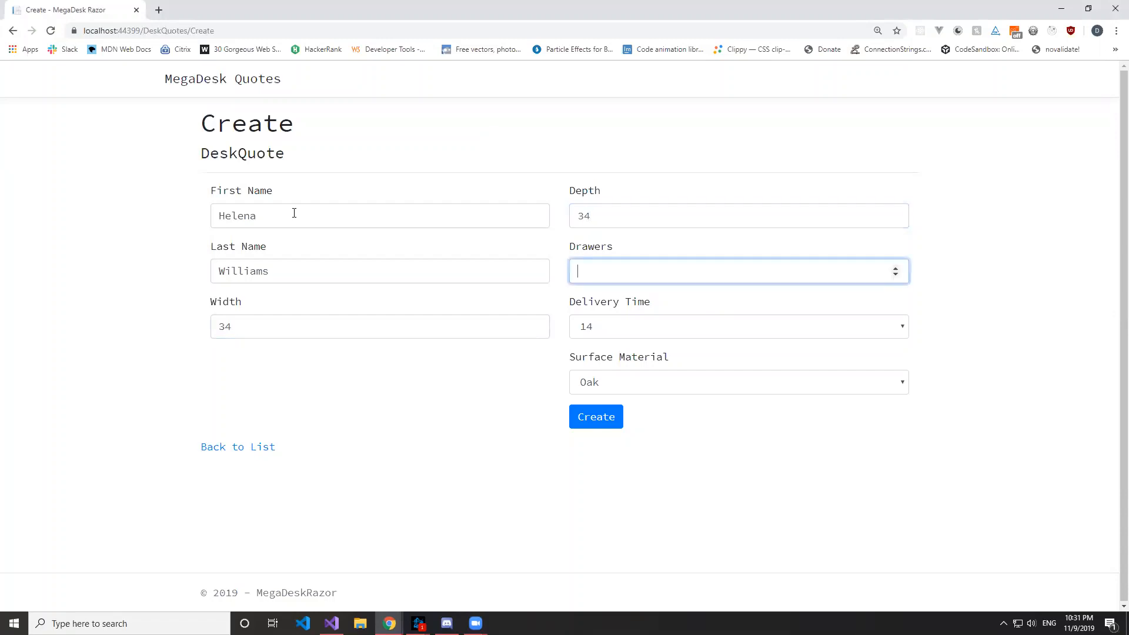
text(5)
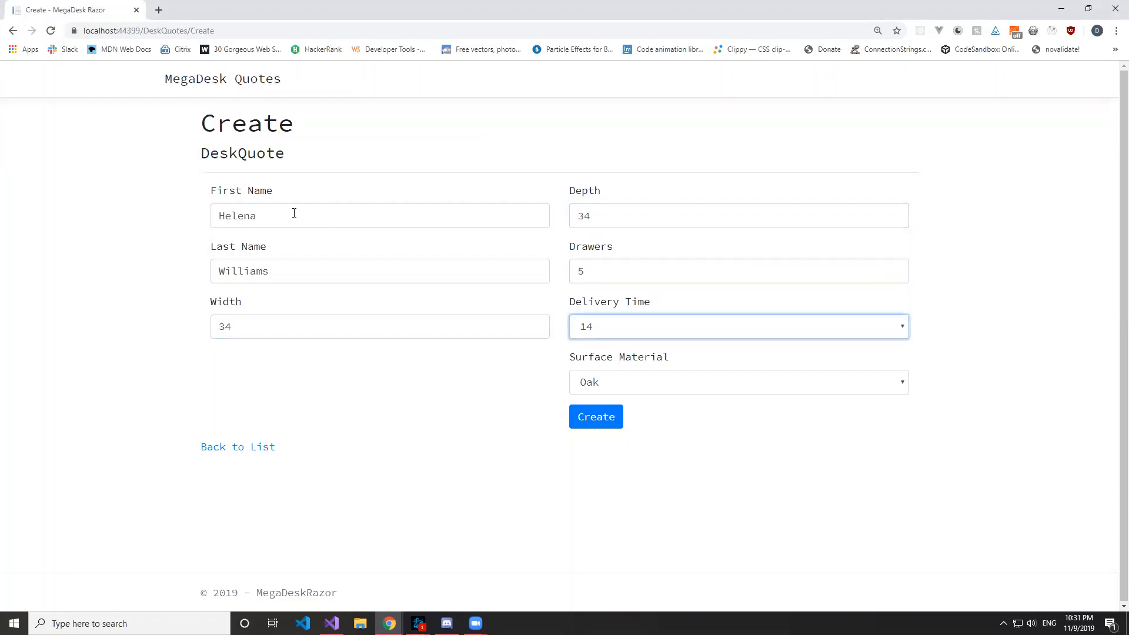
Choose Pine as the surface material and a delivery time of 5.
click(738, 381)
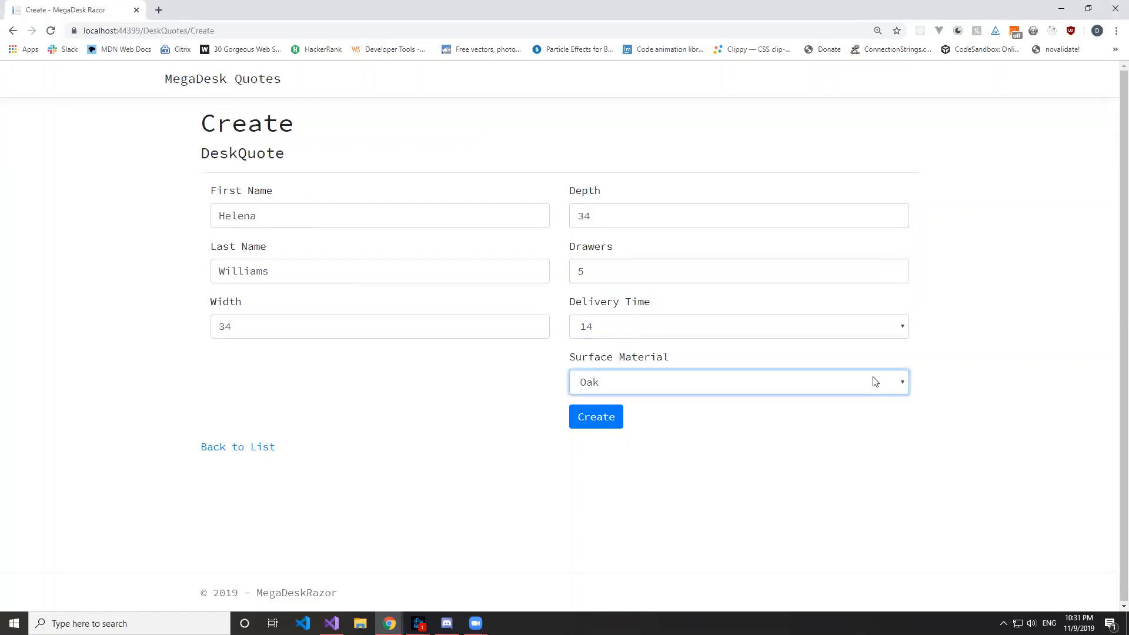
click(738, 381)
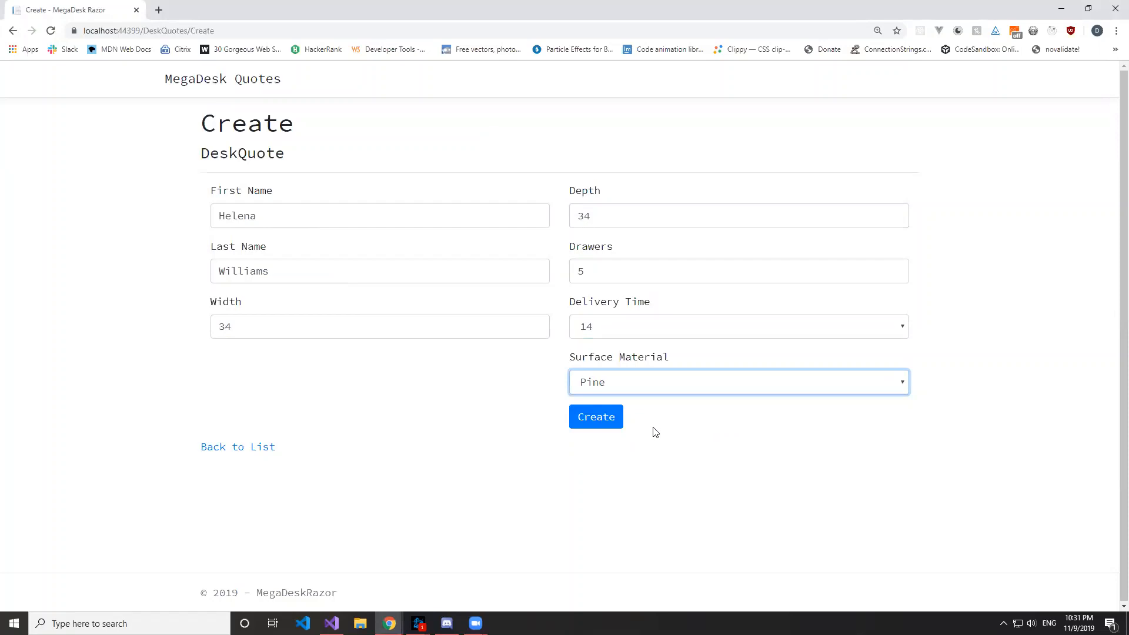
mouse_move(804, 332)
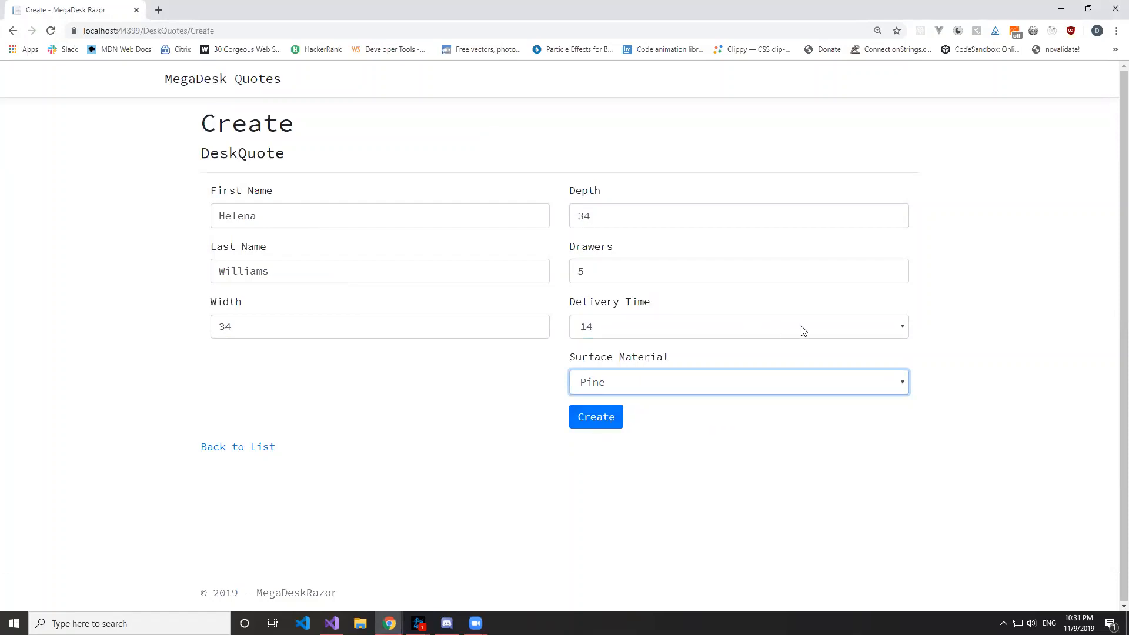
click(738, 326)
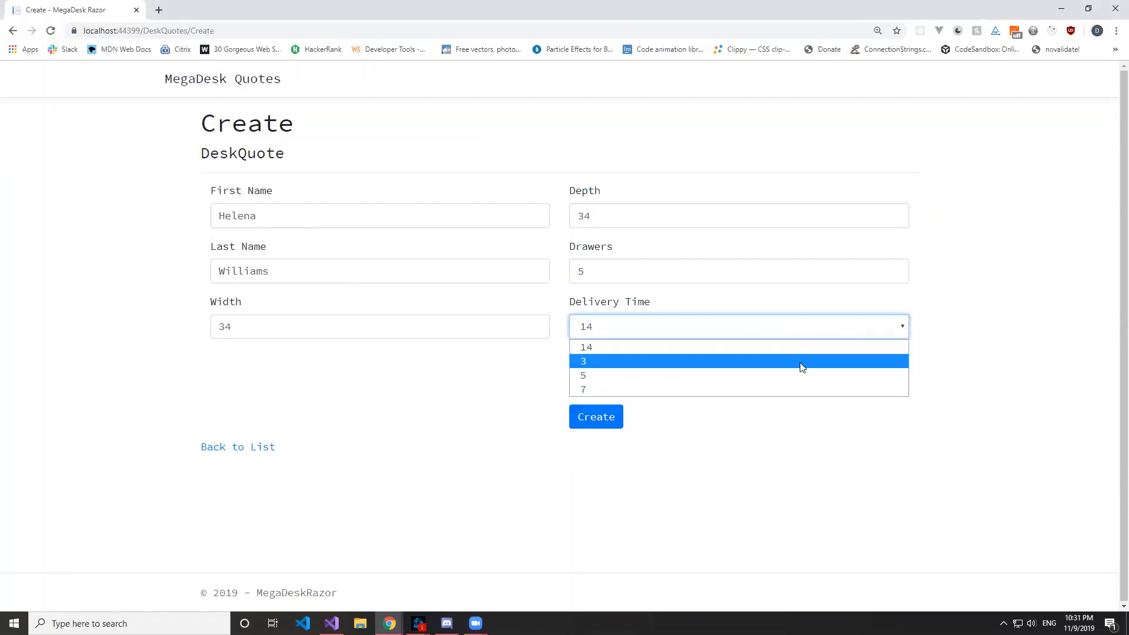
click(583, 375)
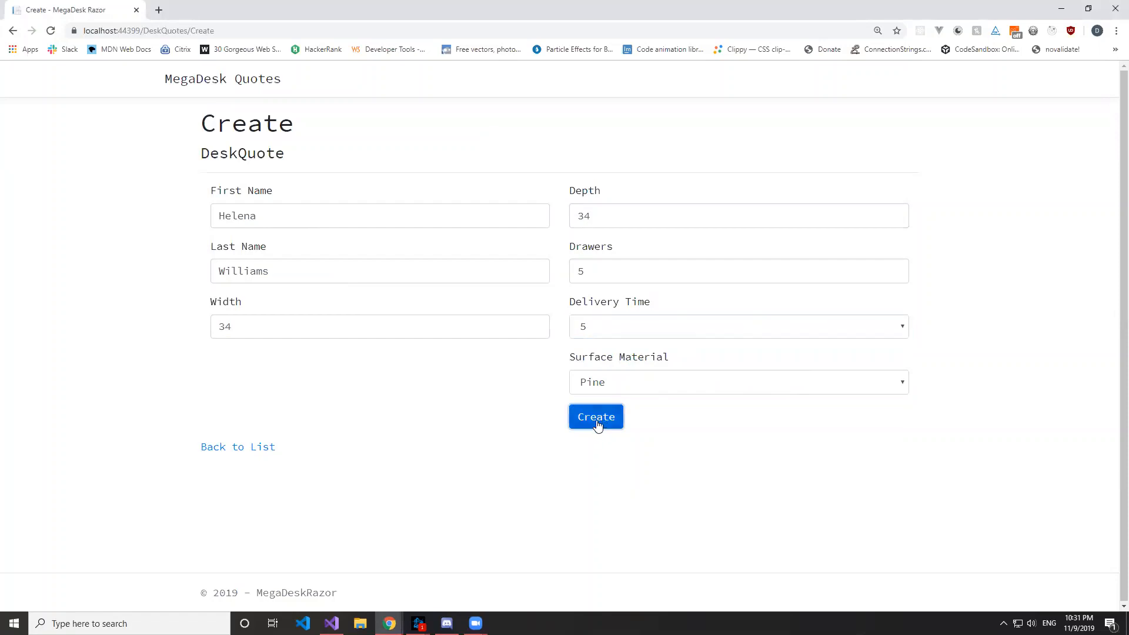
Submit the quote so it appears in the list with 1156 surface area and 550.00 total.
click(595, 416)
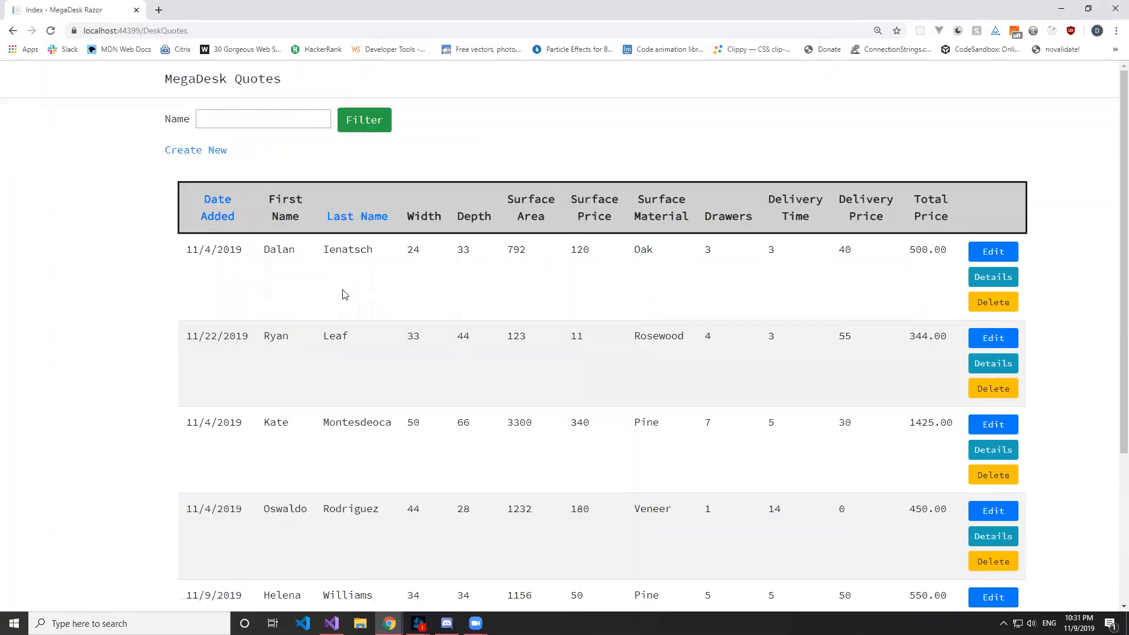
mouse_move(275, 589)
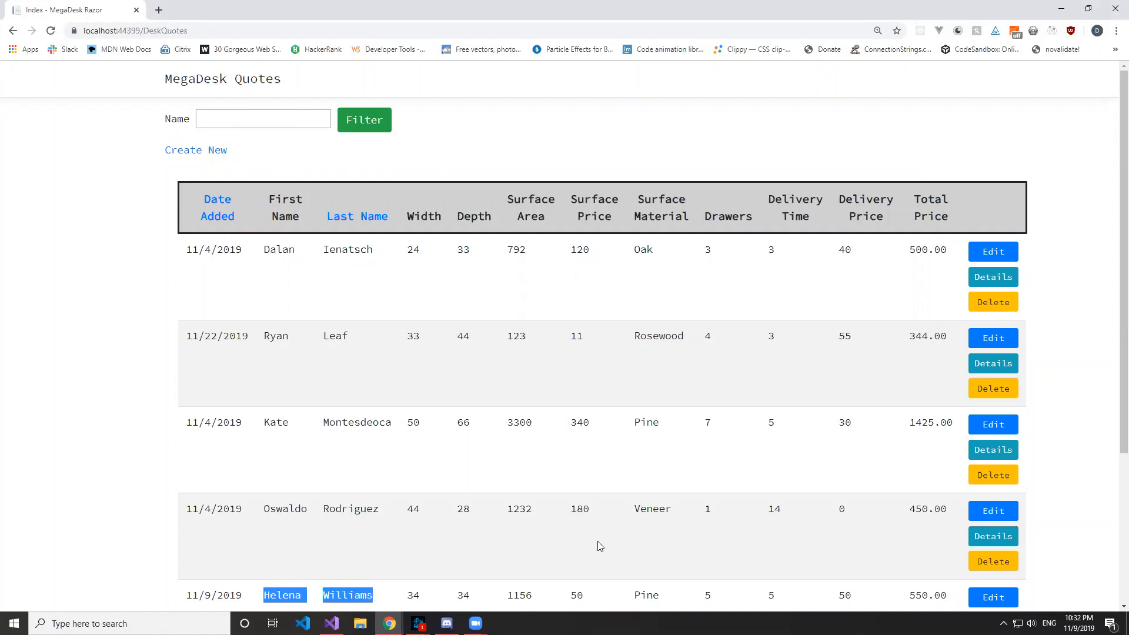
scroll(down, 3)
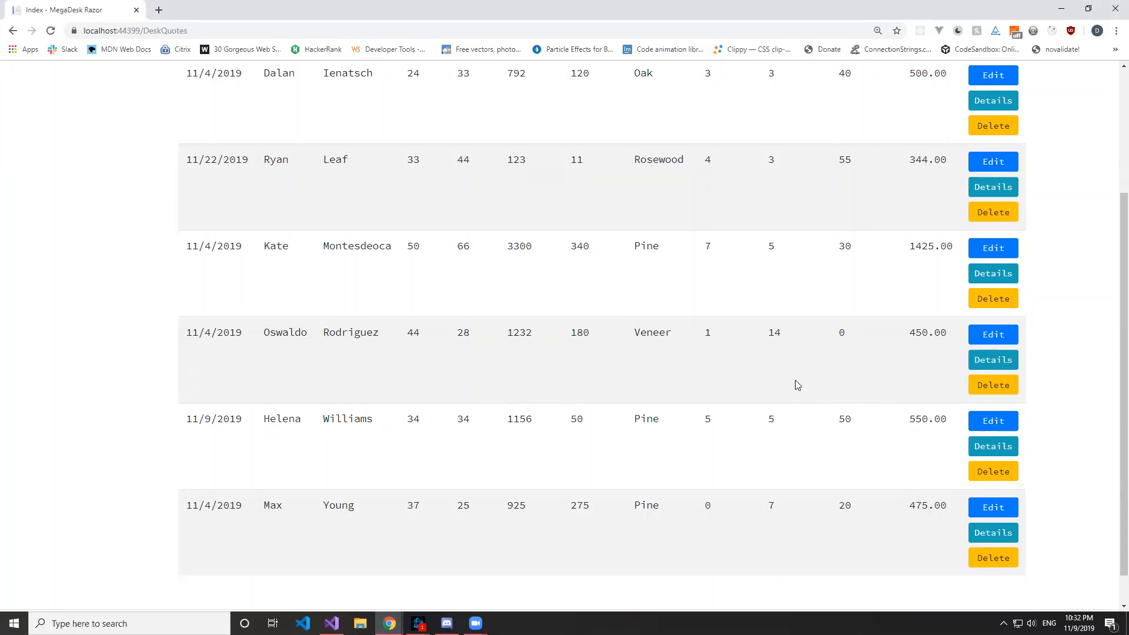
mouse_move(992, 421)
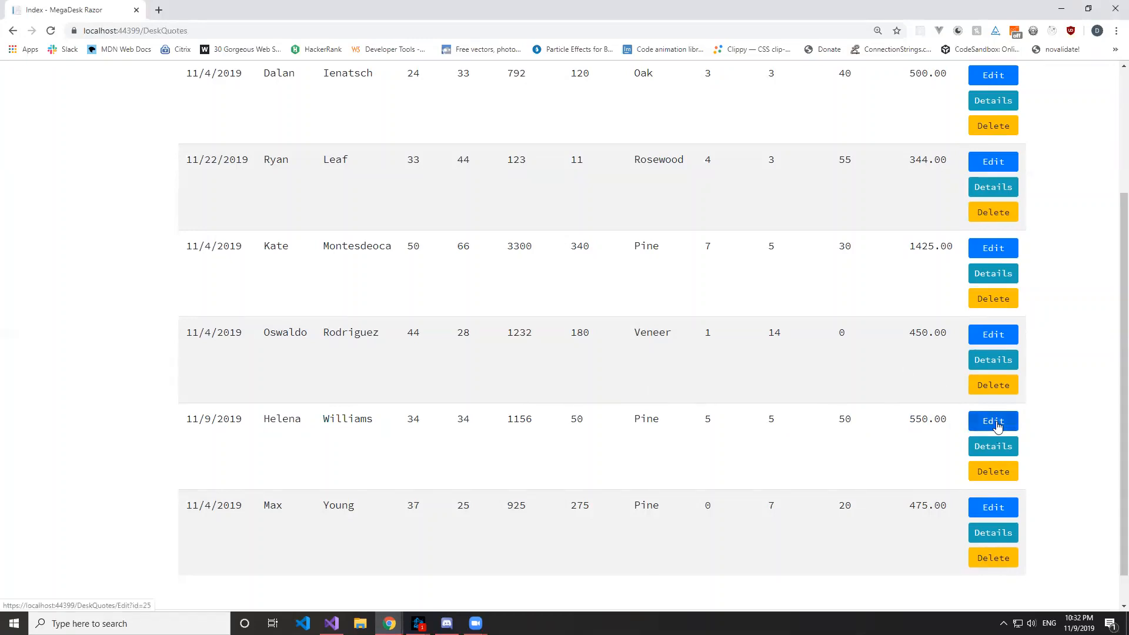
Edit the newest Williams quote, trying a drawers count of 10 that gets rejected.
click(993, 421)
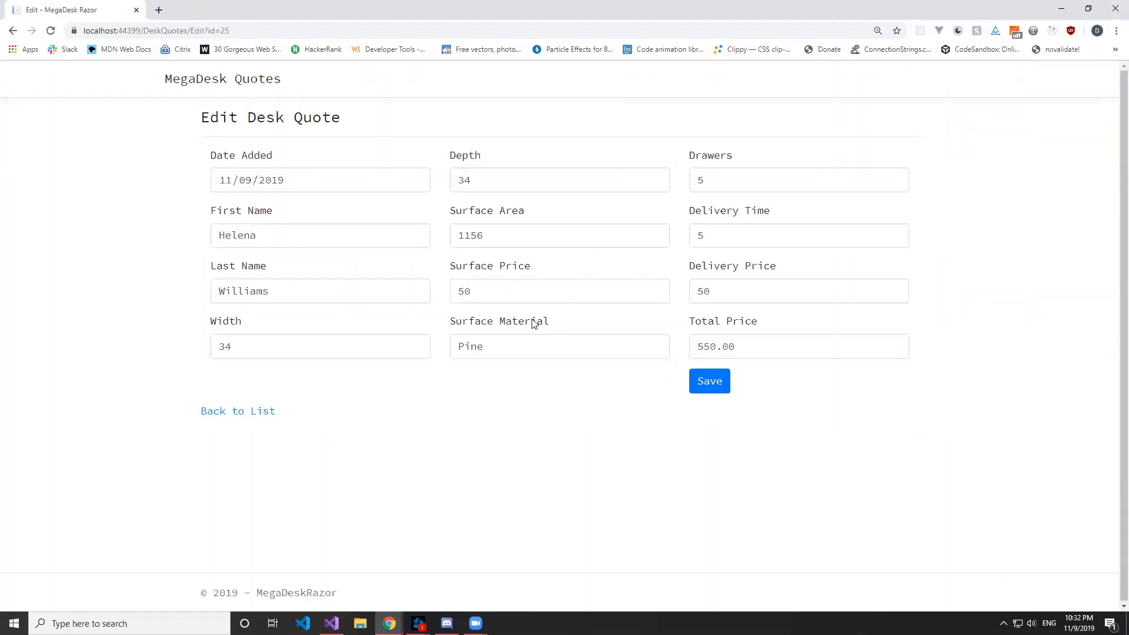
click(559, 291)
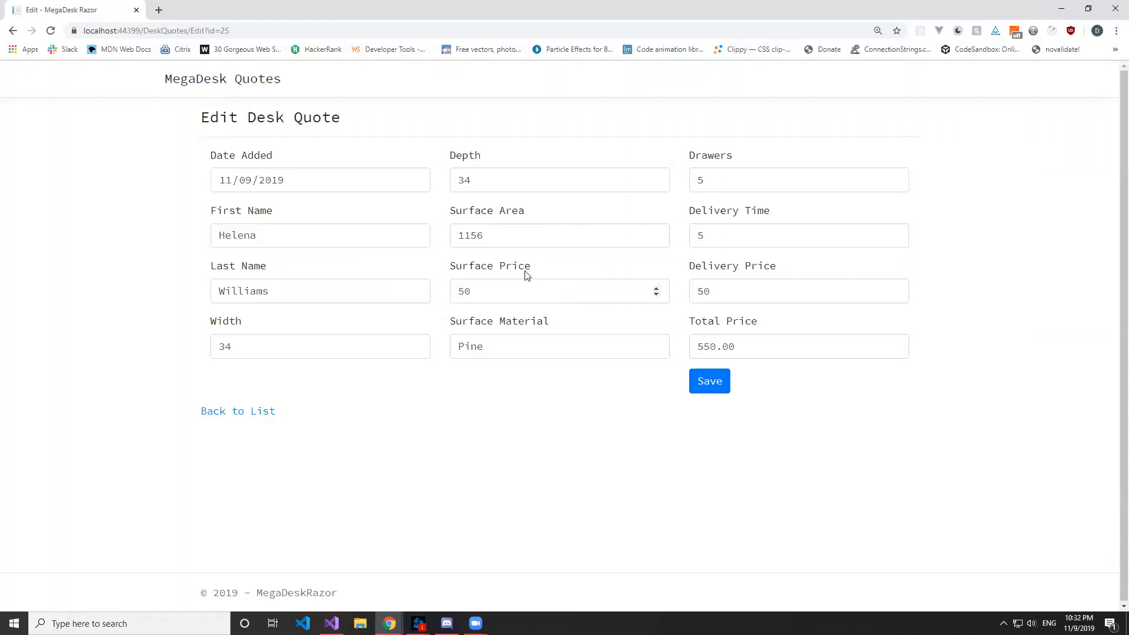
click(319, 345)
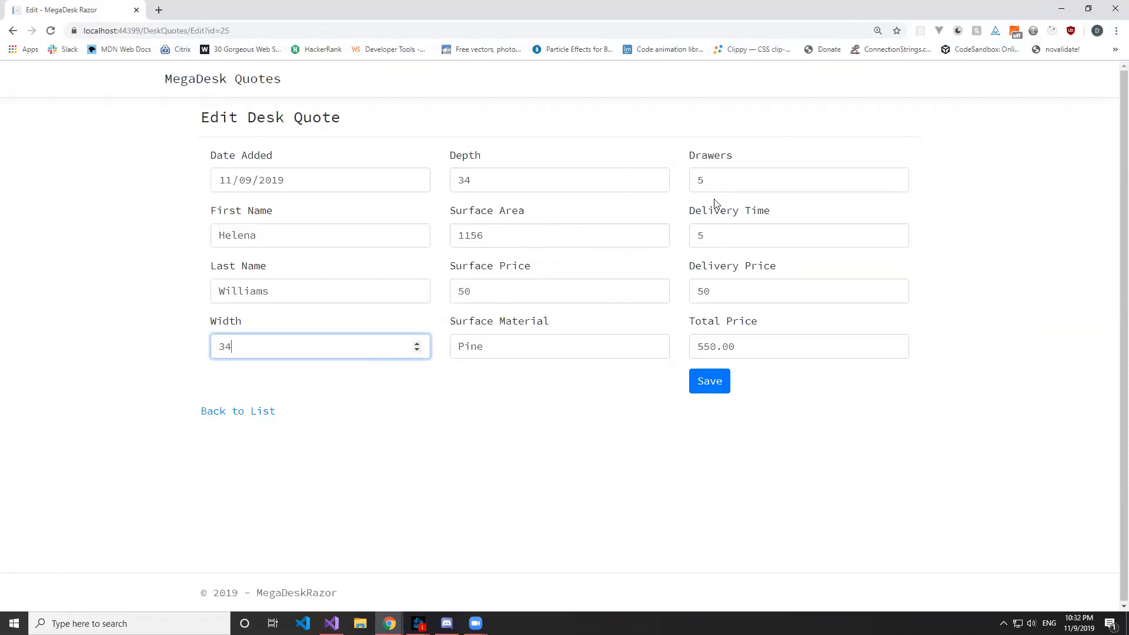
click(797, 179)
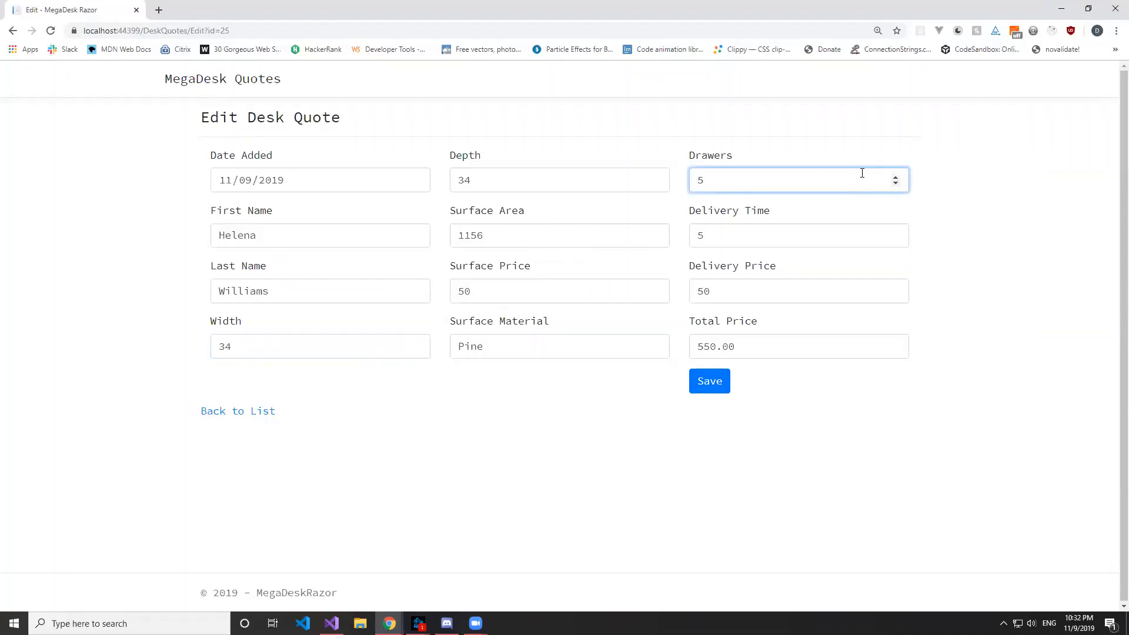
text(10)
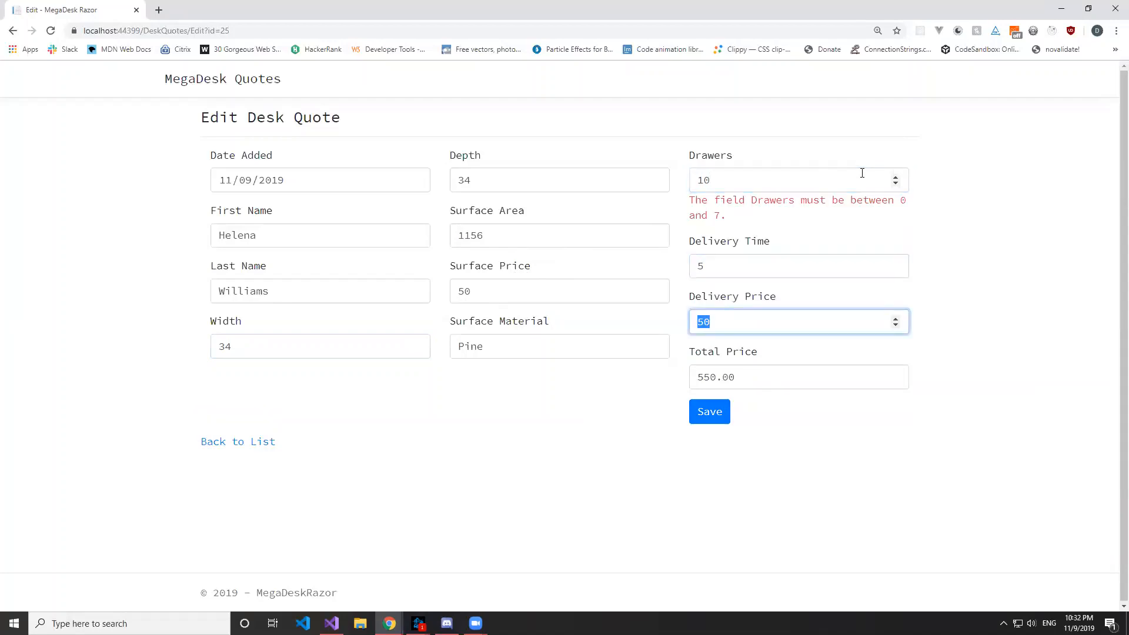
click(797, 265)
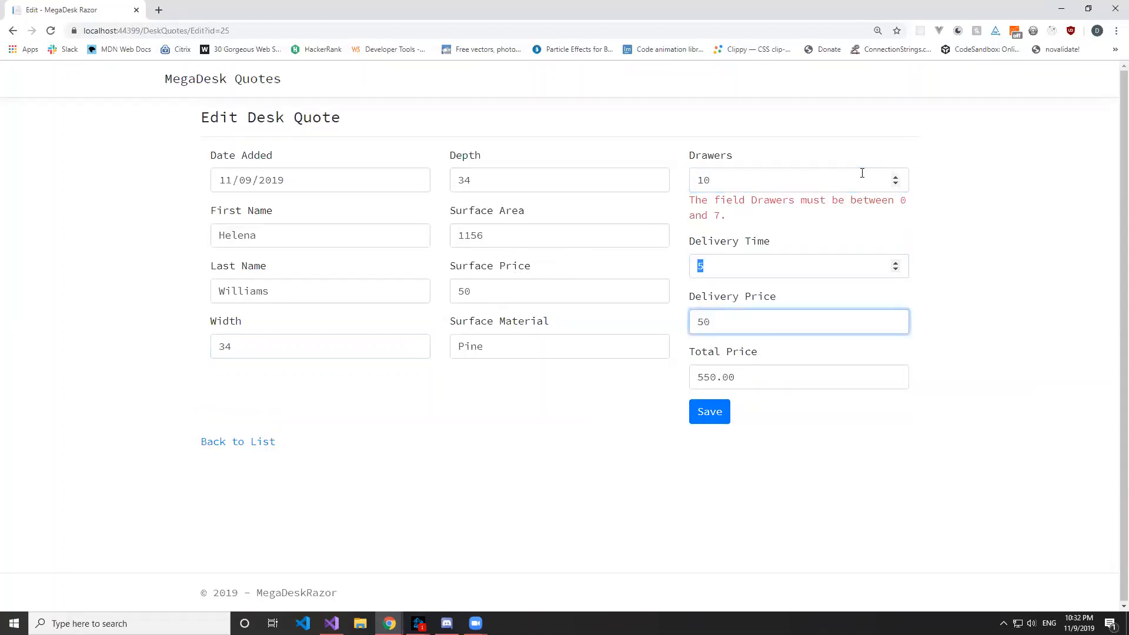
Correct the drawers count to 4, save the quote and return to the full list.
click(784, 178)
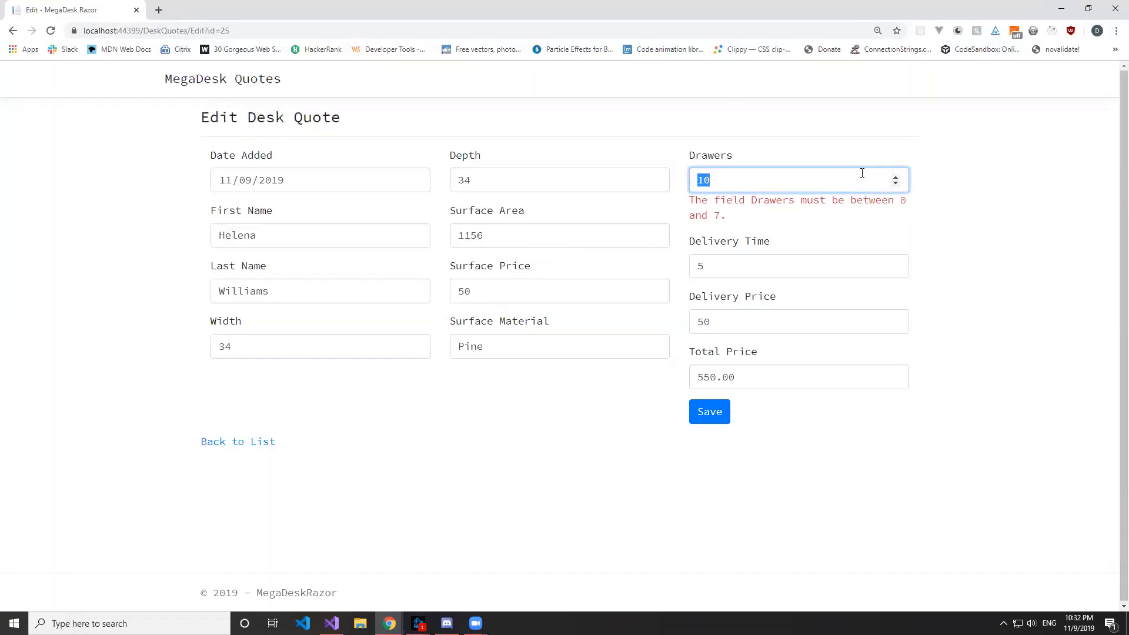
text(4)
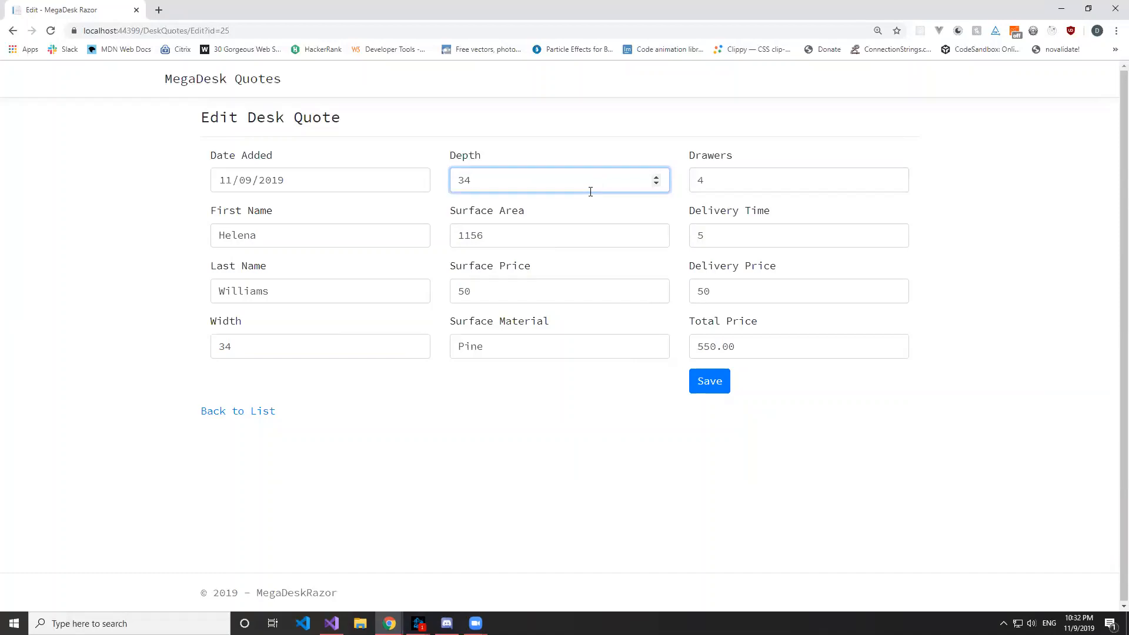
click(797, 346)
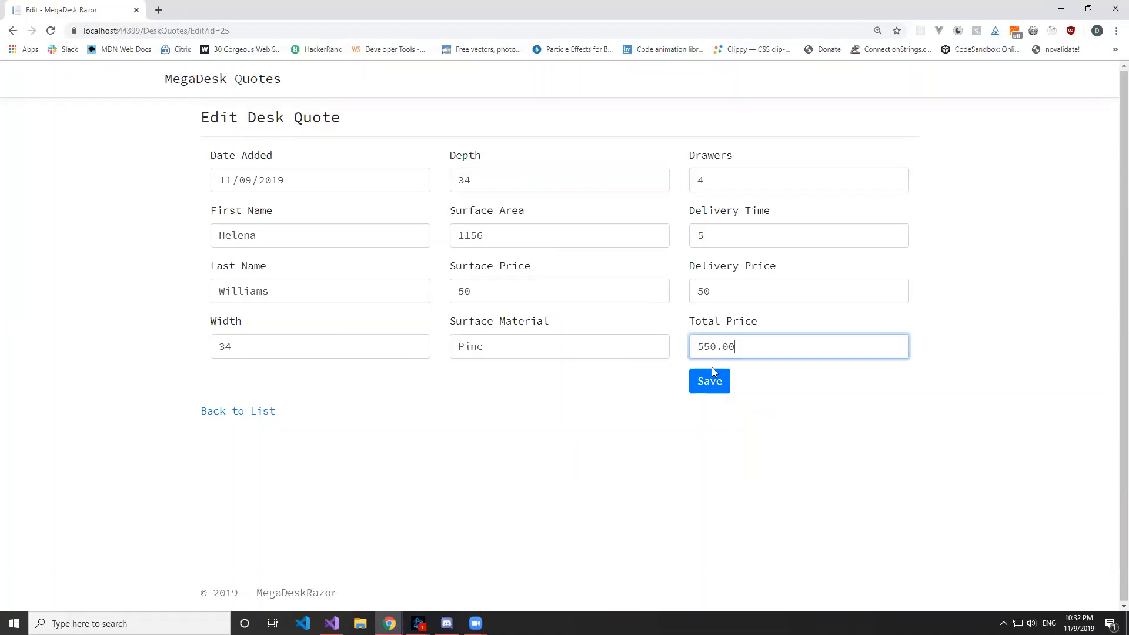
click(708, 381)
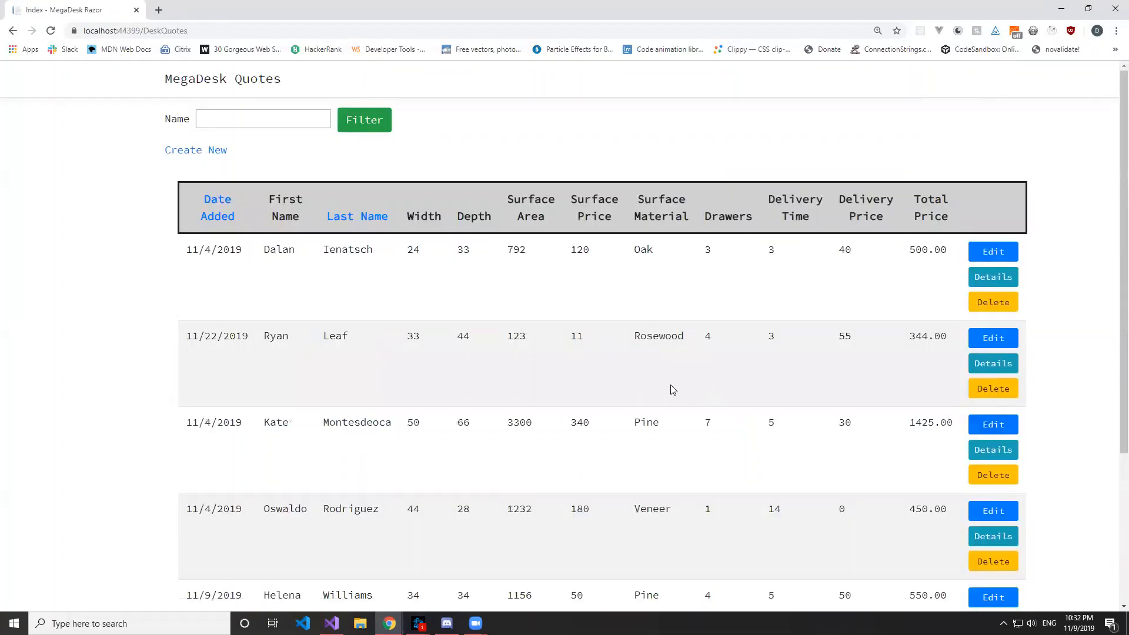
double_click(708, 595)
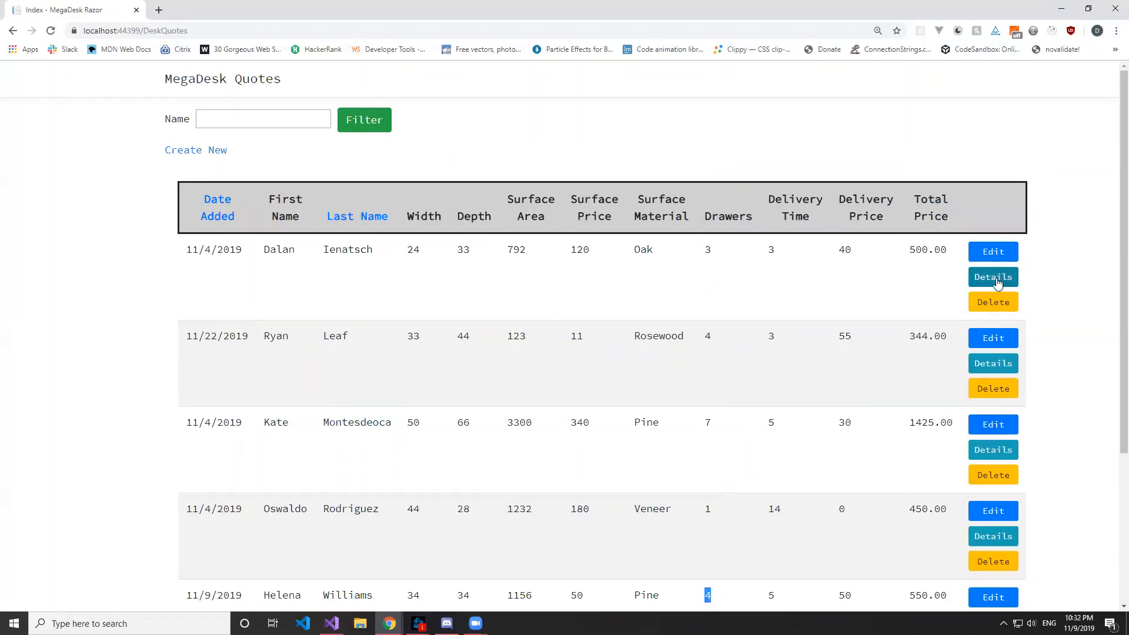
click(992, 278)
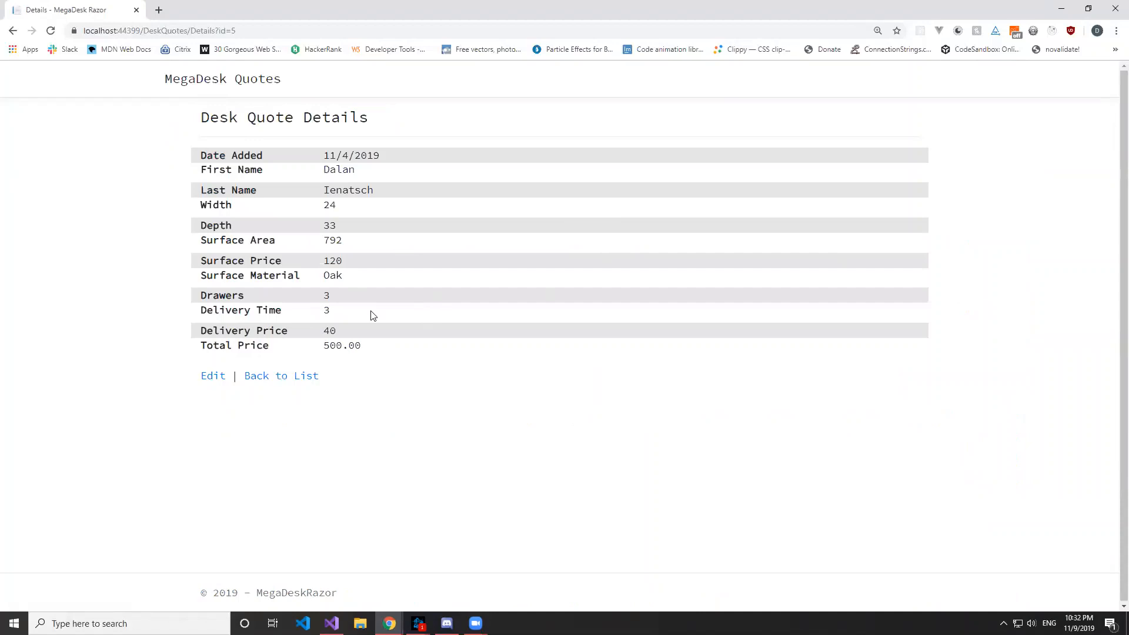
drag(326, 310, 362, 345)
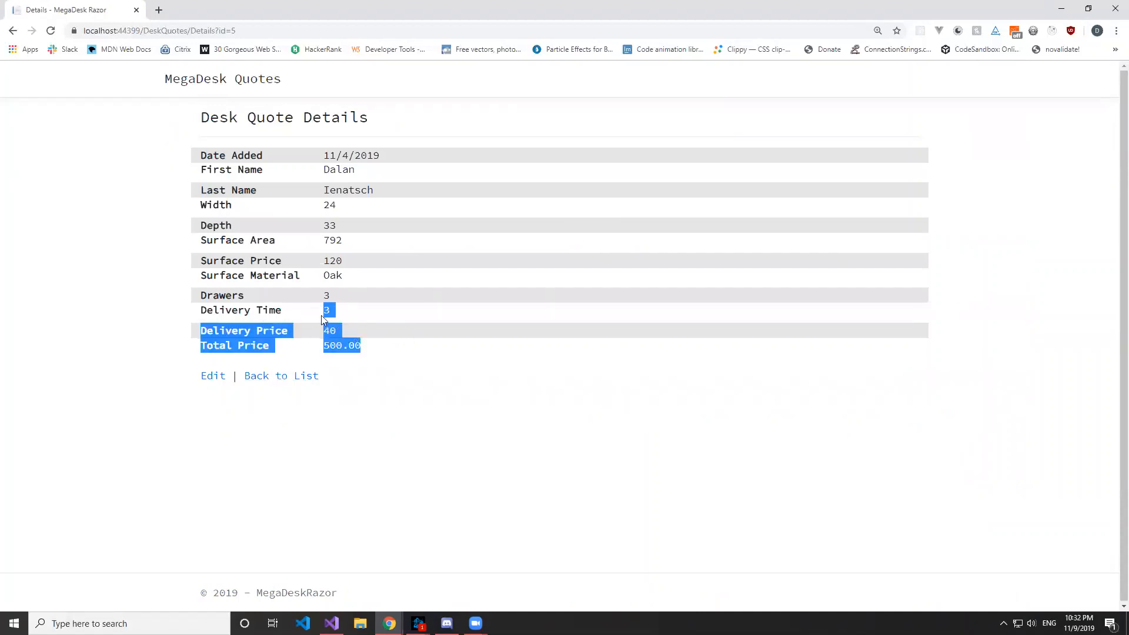
click(282, 375)
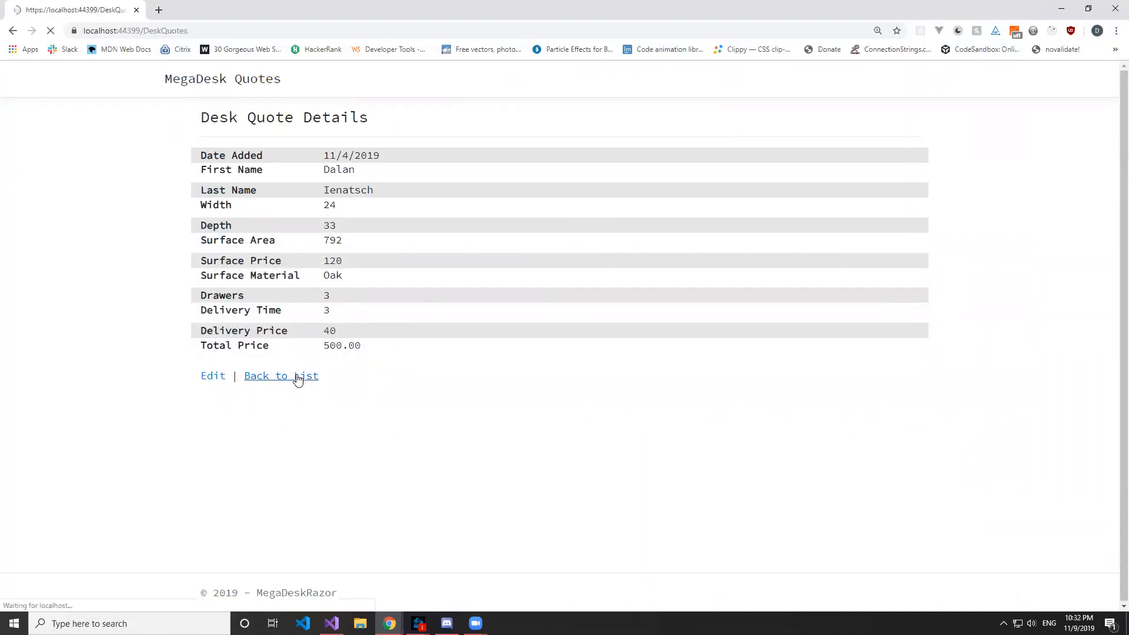
click(280, 375)
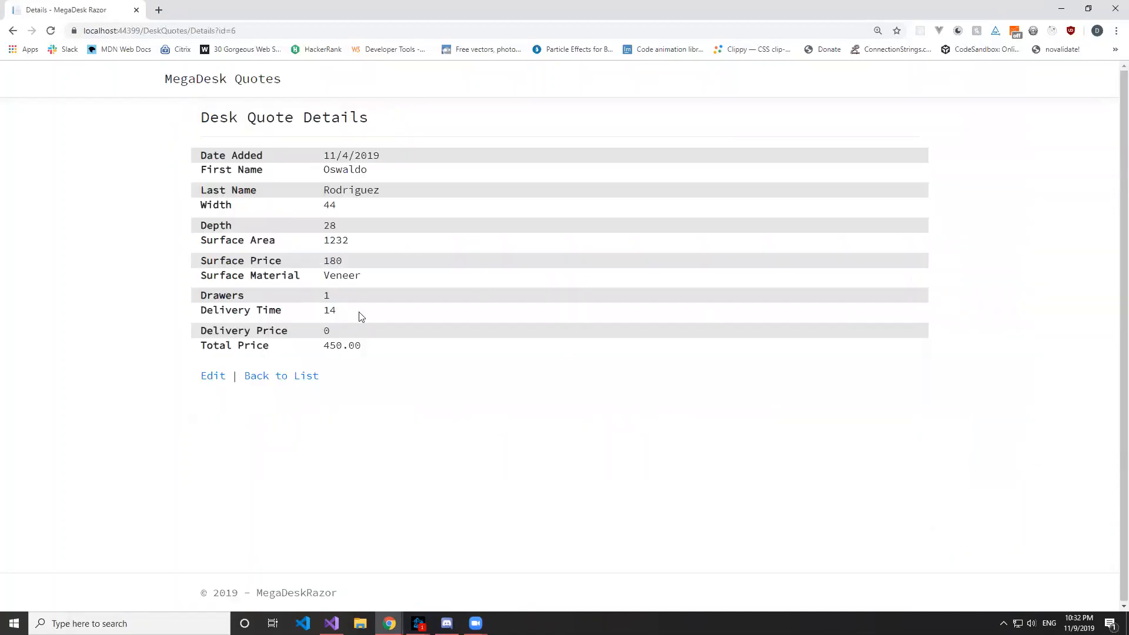
click(213, 375)
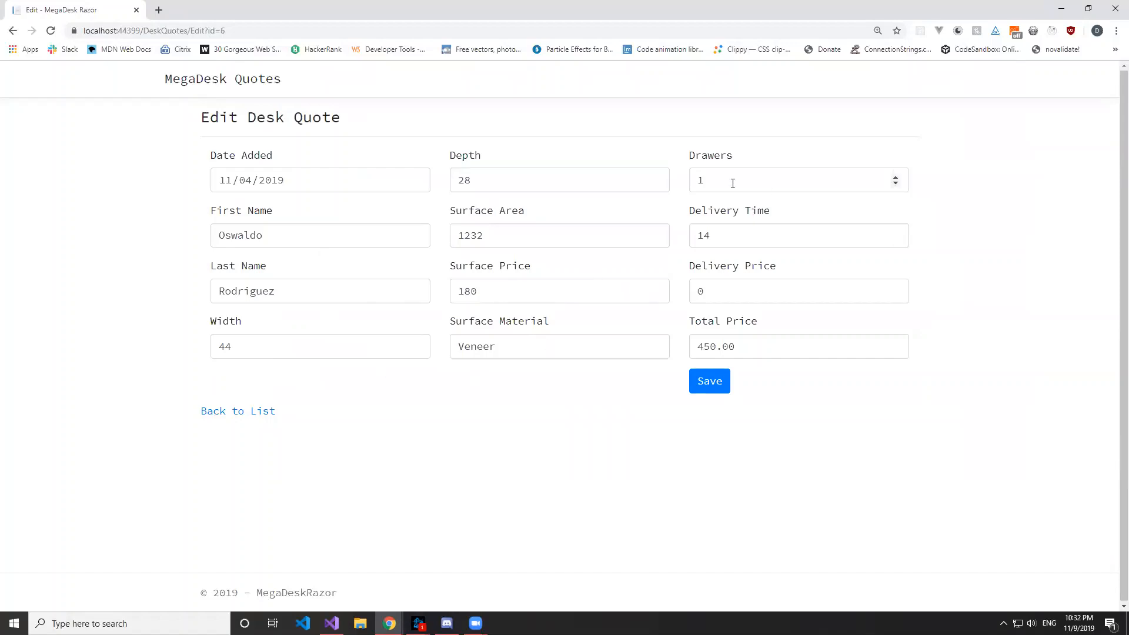
text(23)
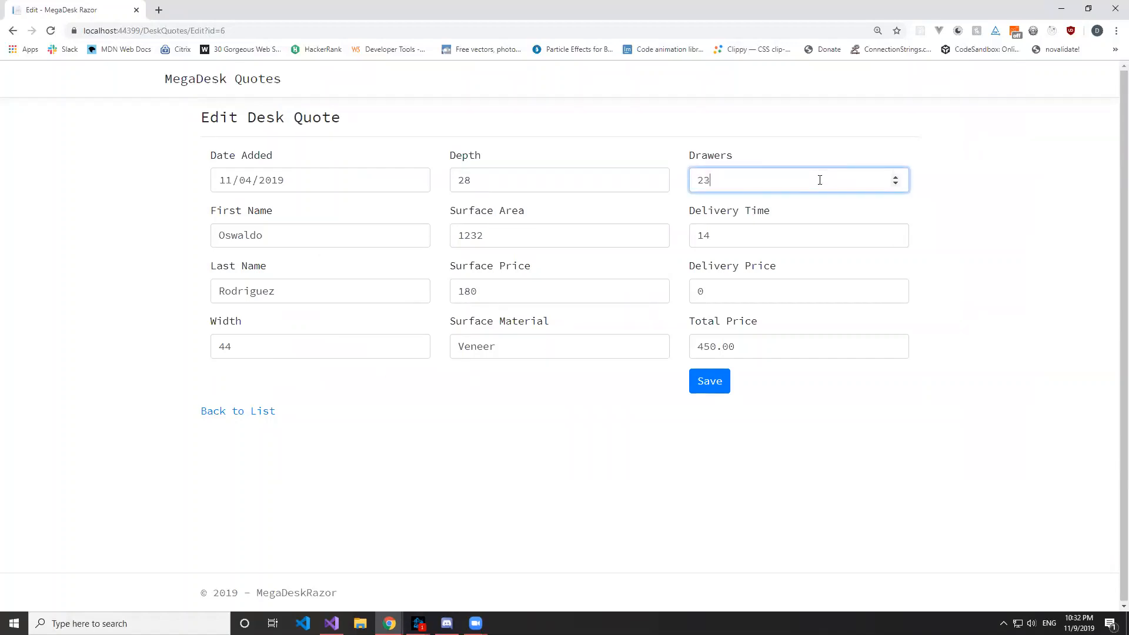
key(Backspace)
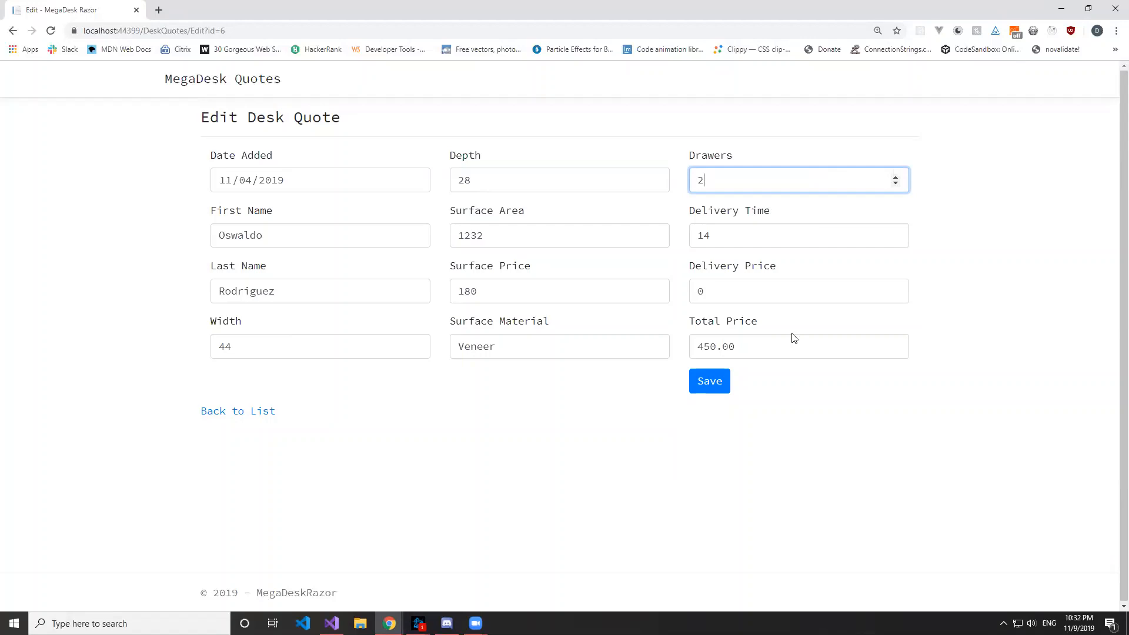
click(707, 381)
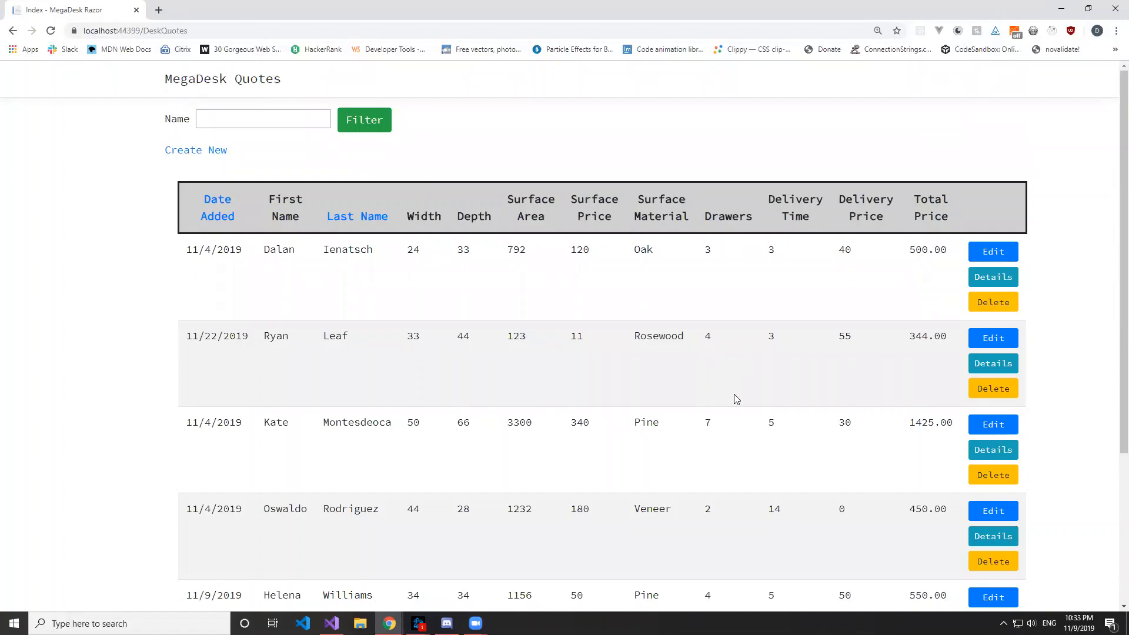
scroll(down, 3)
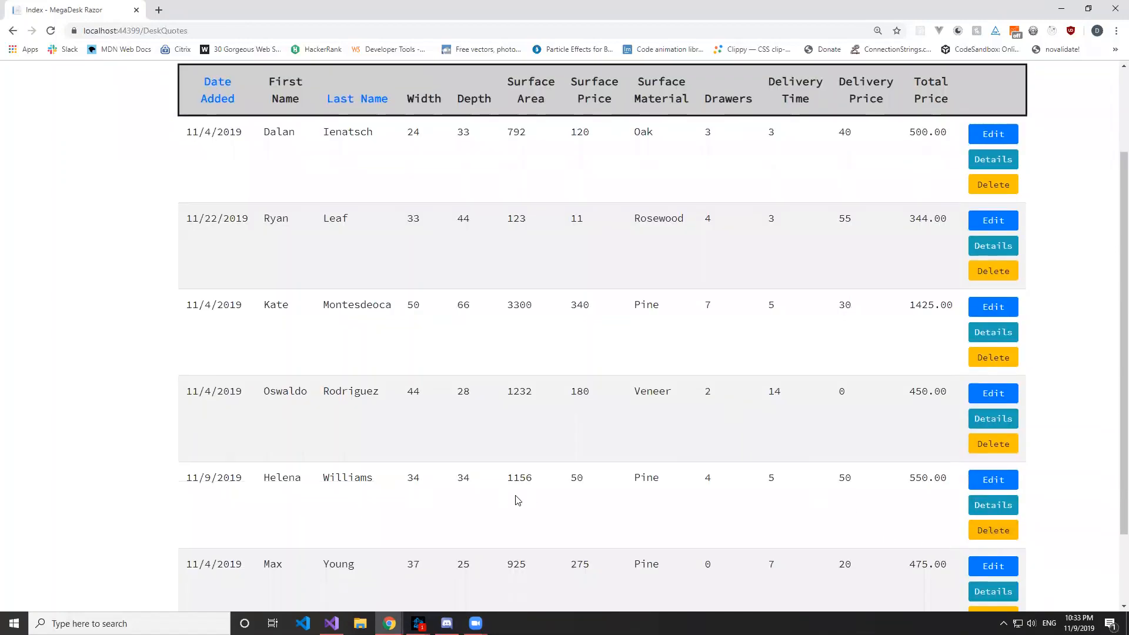
click(992, 530)
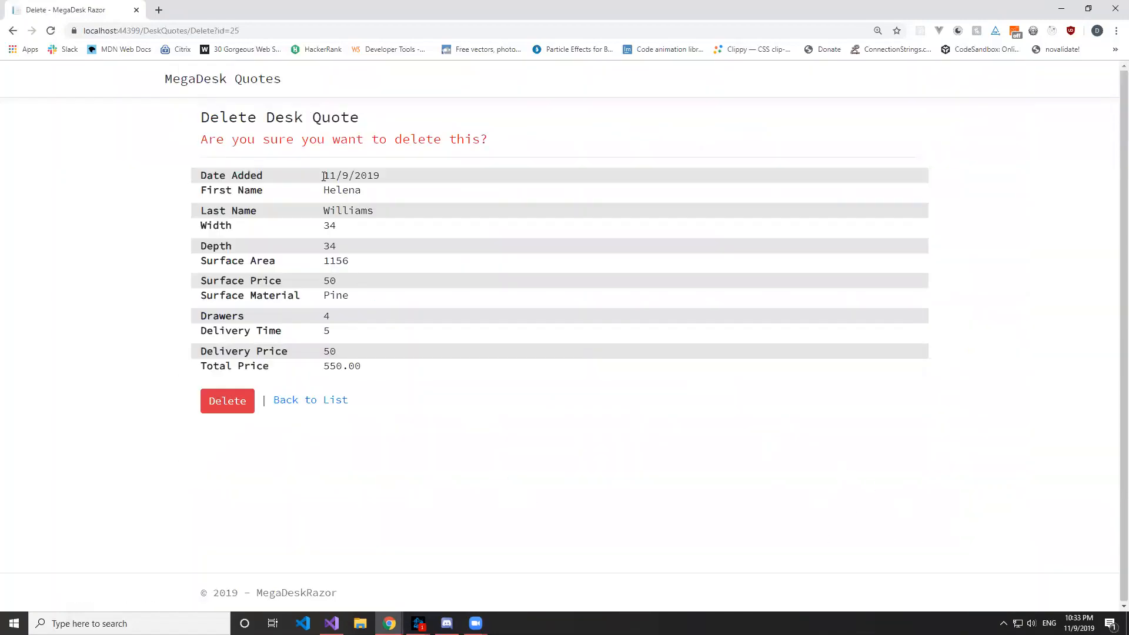
mouse_move(227, 399)
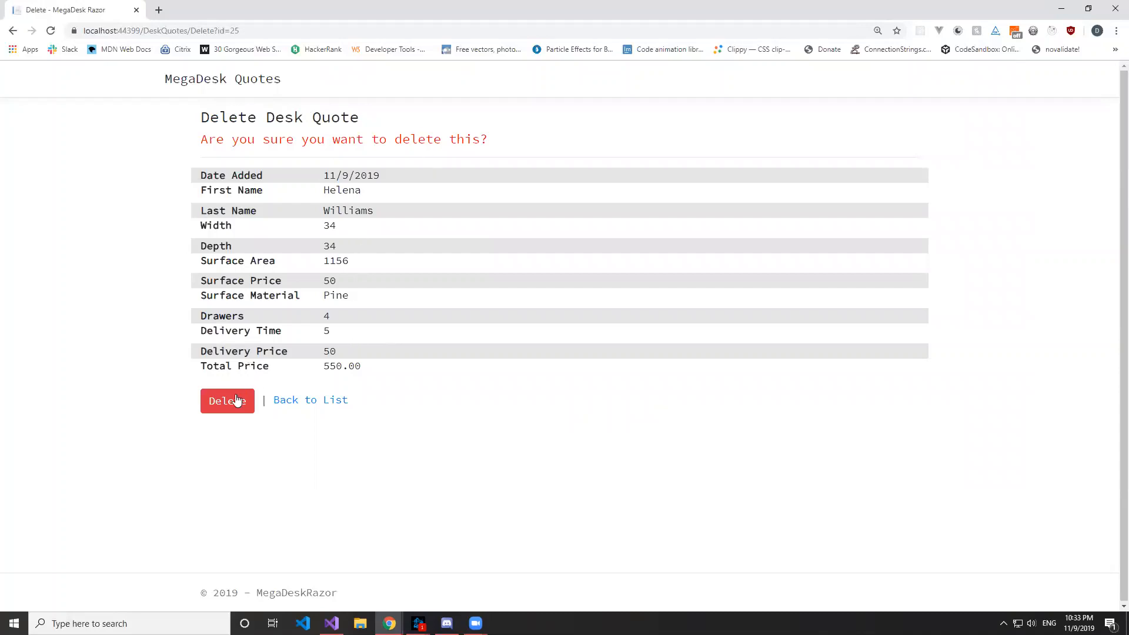
click(227, 400)
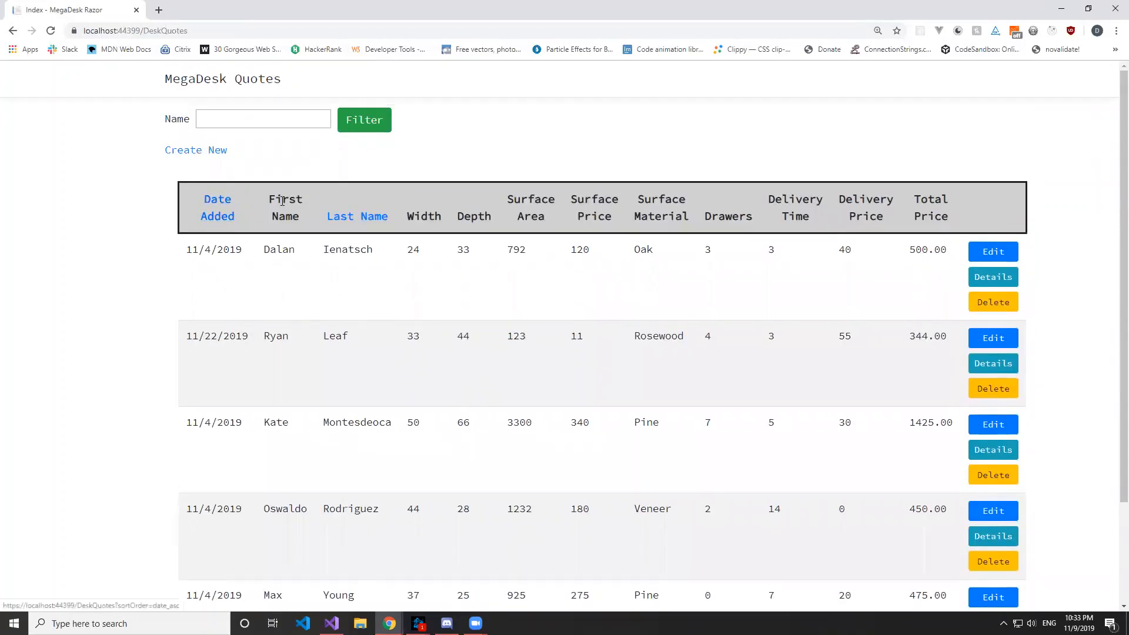
Sort quotes by date added newest then oldest first, then by last name descending.
click(216, 207)
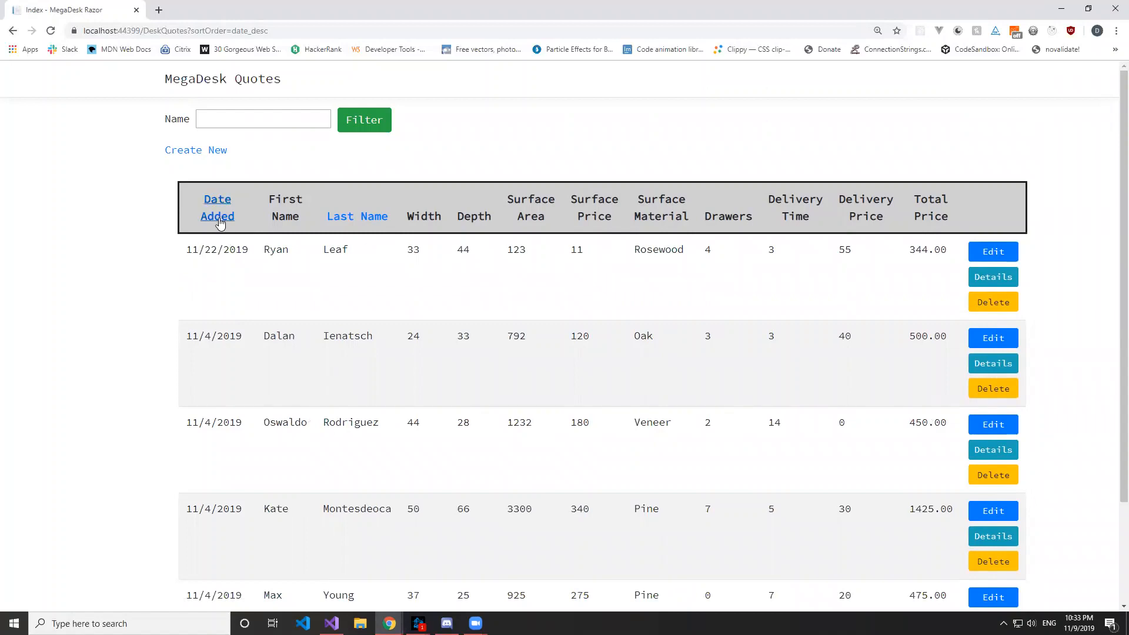
click(216, 207)
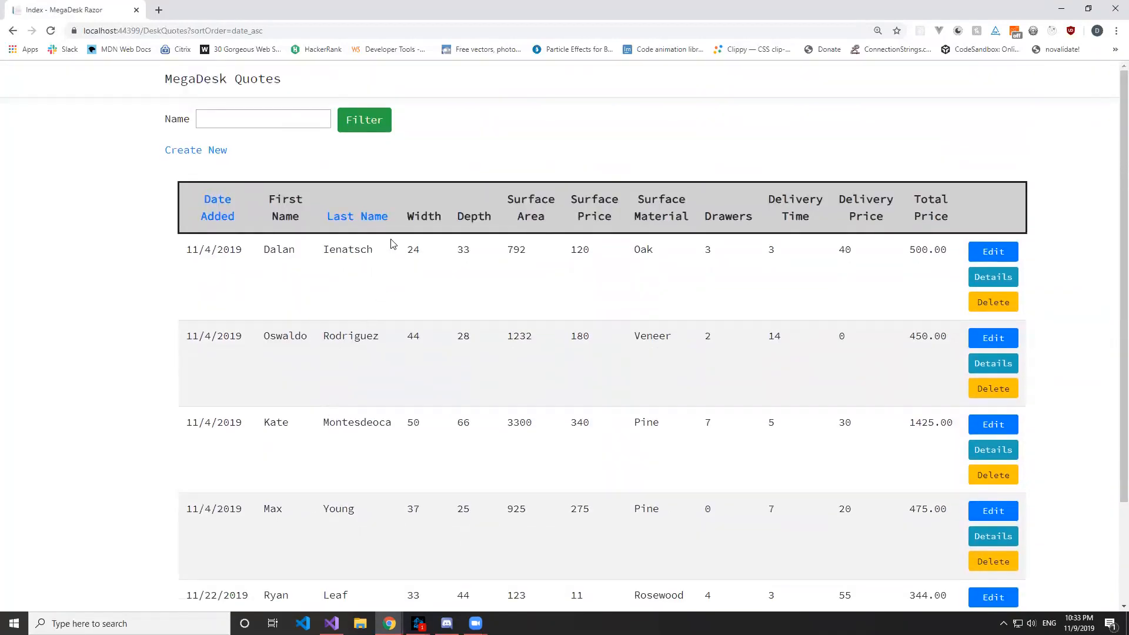
click(355, 216)
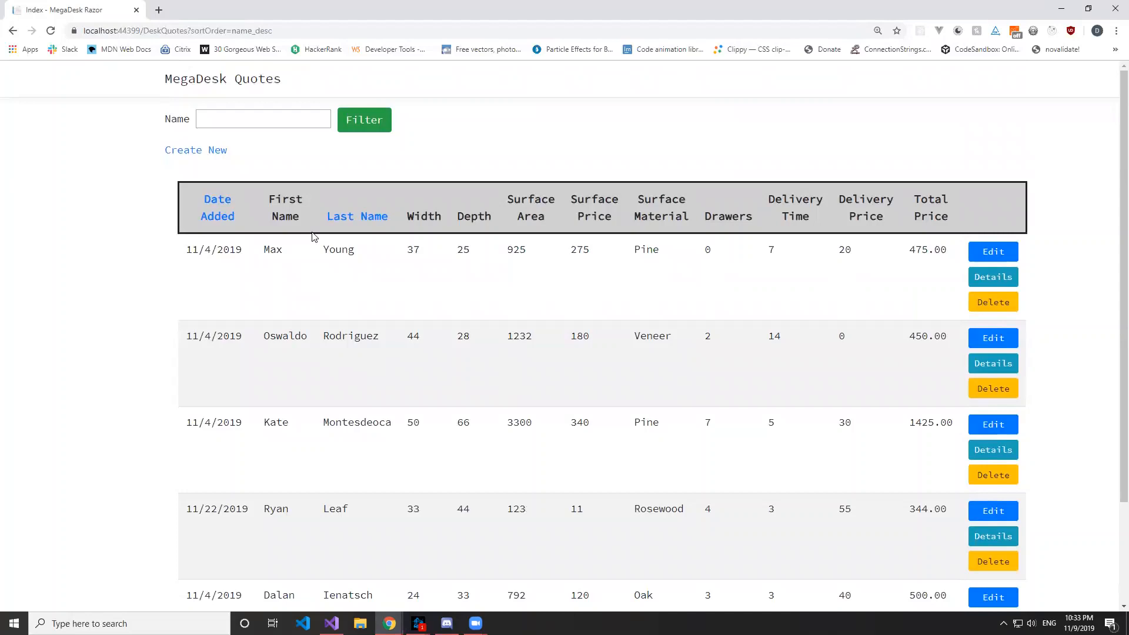
mouse_move(316, 183)
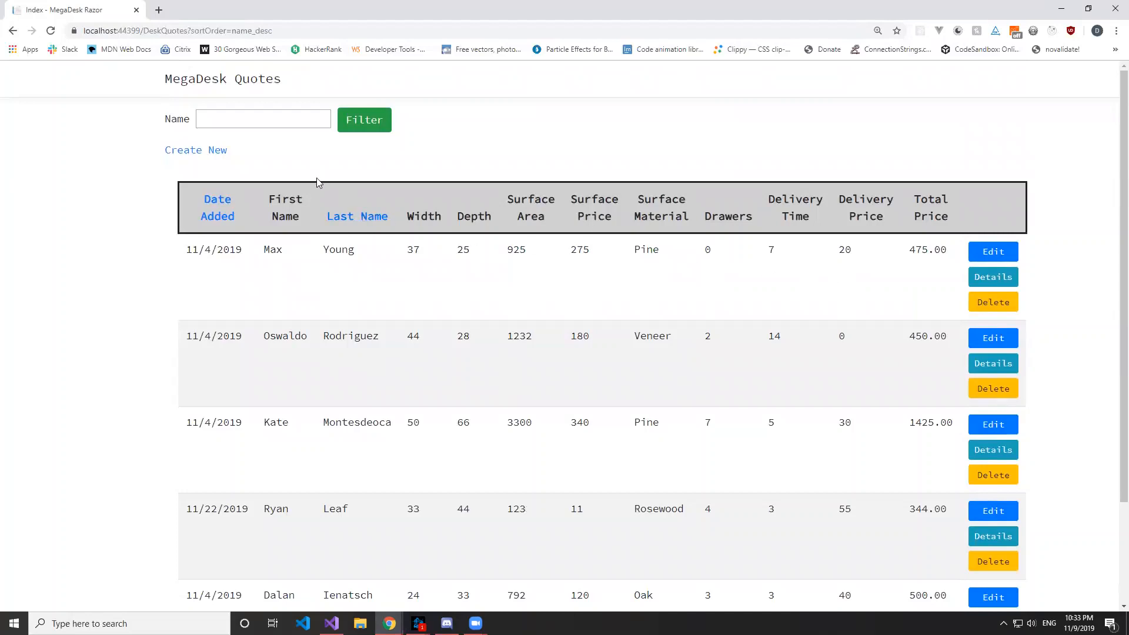
click(197, 149)
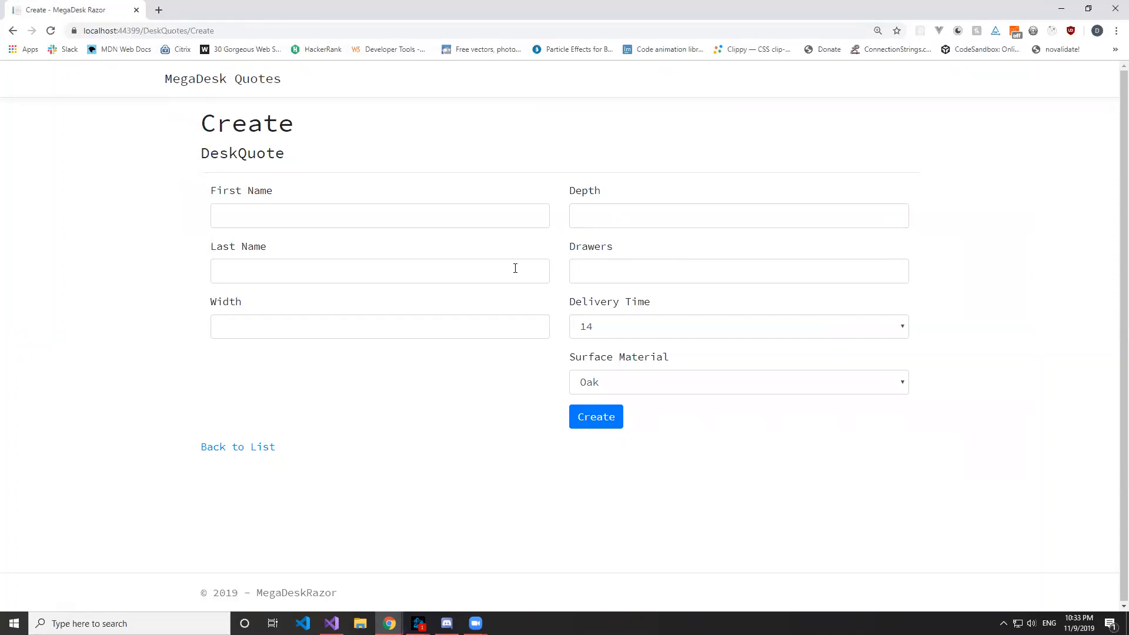
Enter 'Dal', 'ien', 44 by 44 and 99 drawers, then abandon the form for the quote list.
click(380, 215)
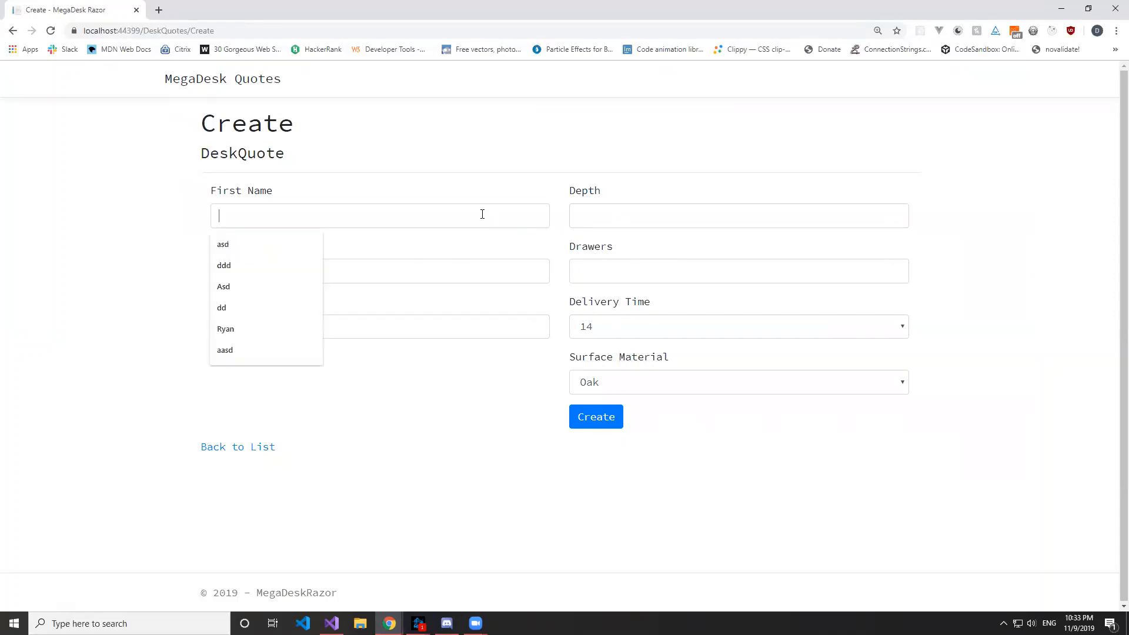
text(Dal)
click(379, 270)
text(ien)
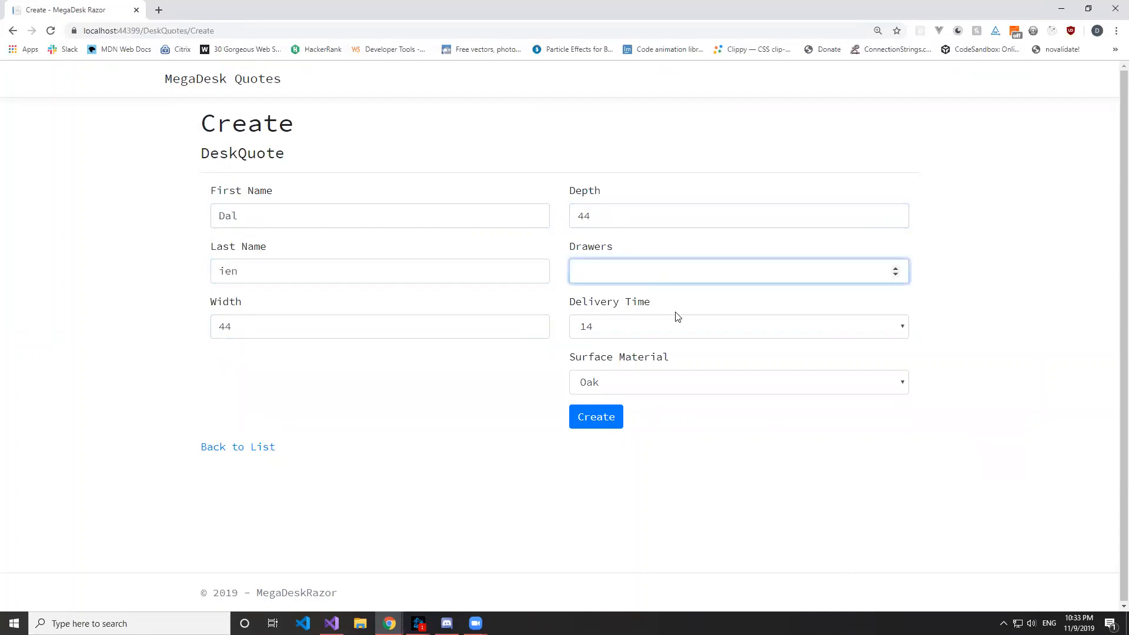
text(99)
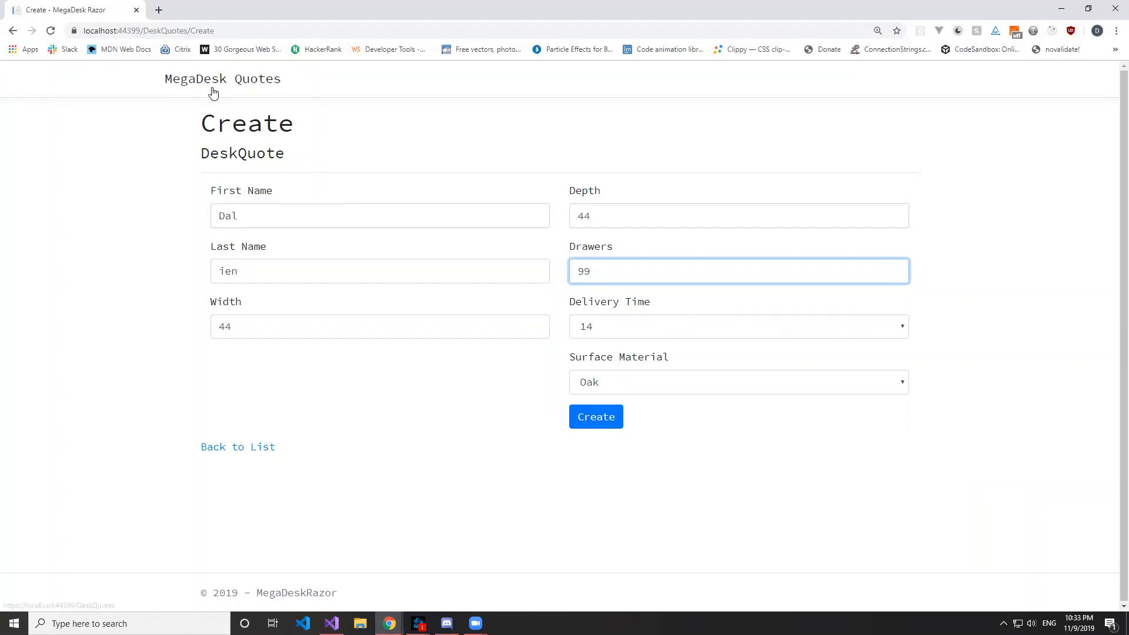
click(595, 417)
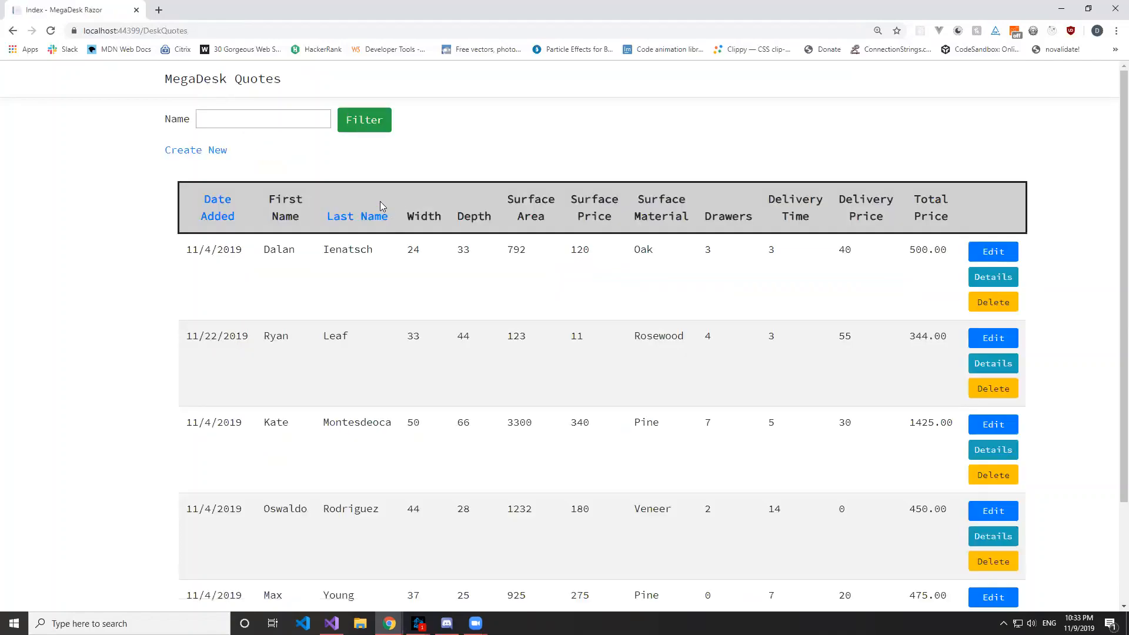
click(262, 119)
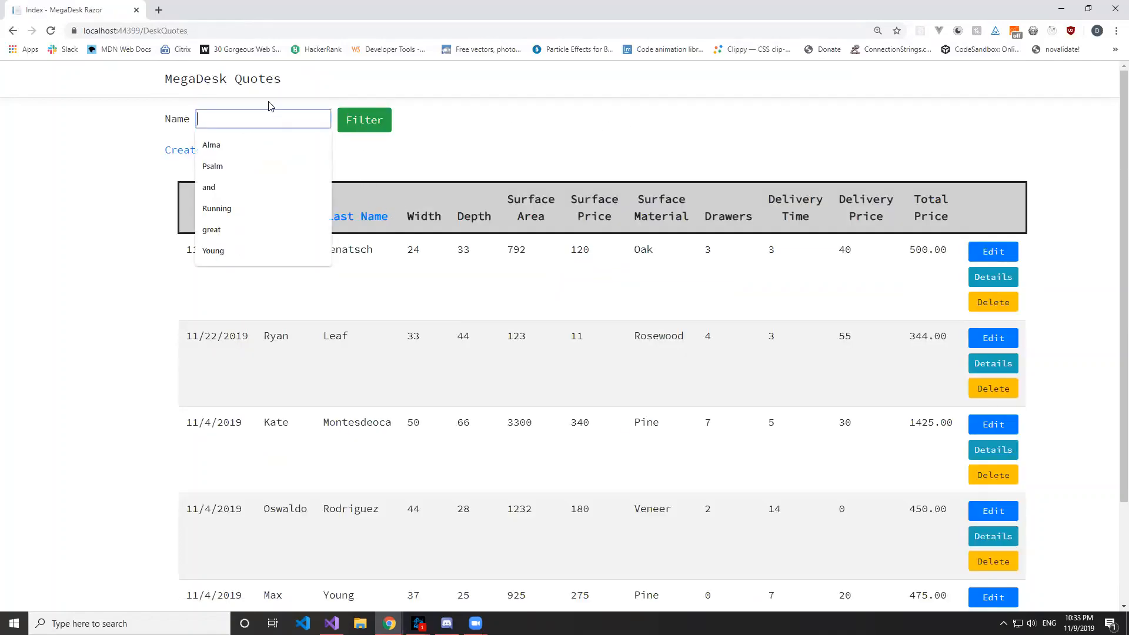
text(D)
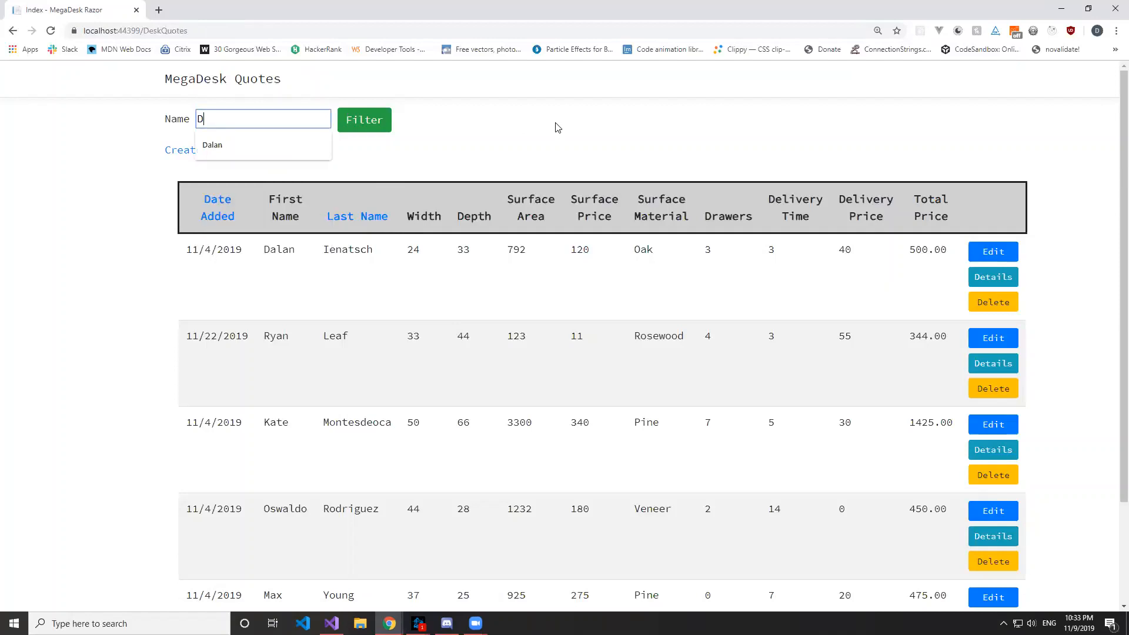
click(363, 120)
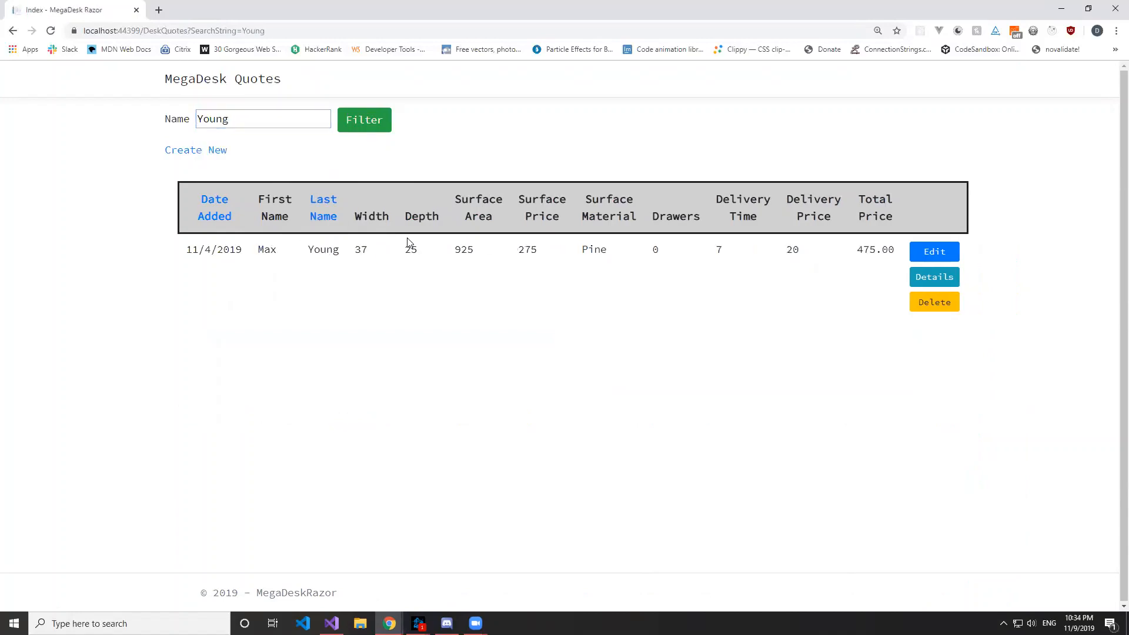
text(Ryan L)
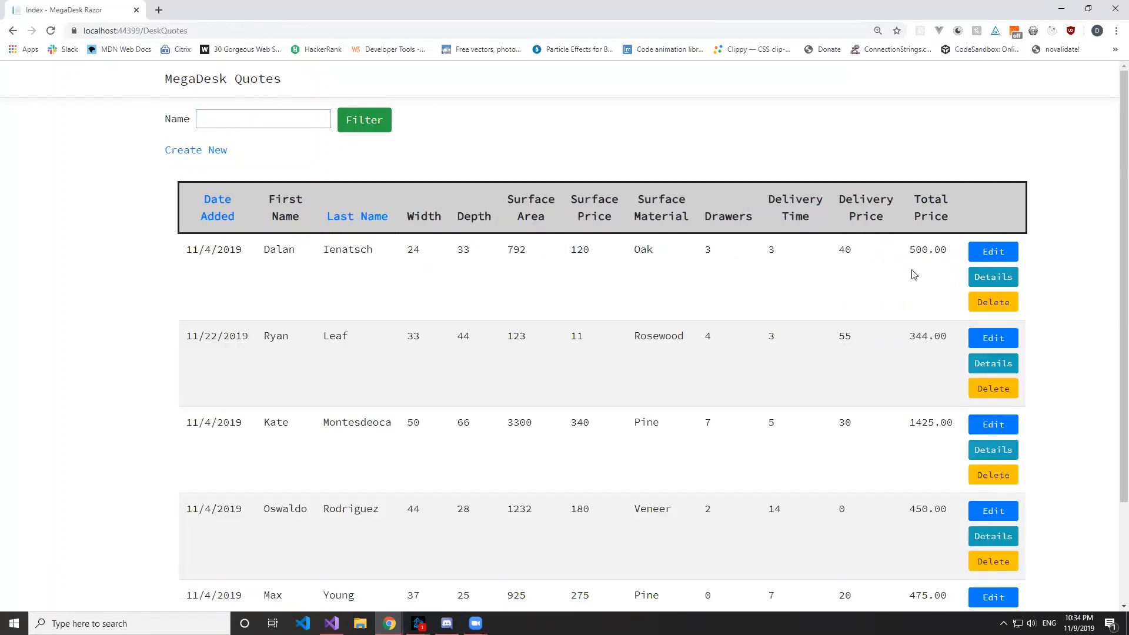
mouse_move(792, 242)
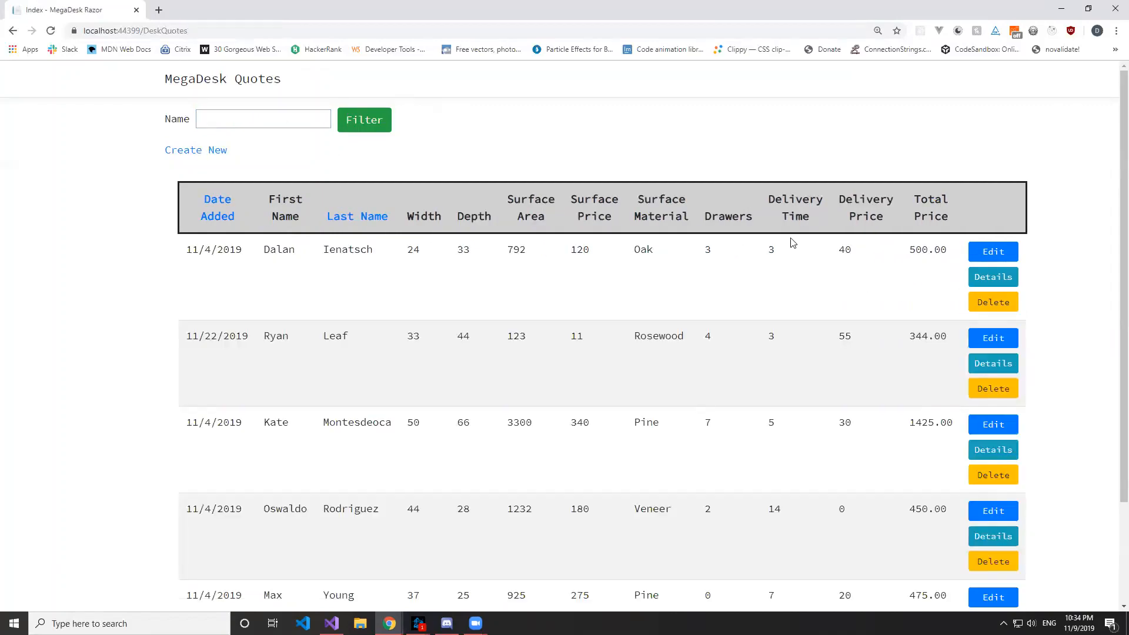